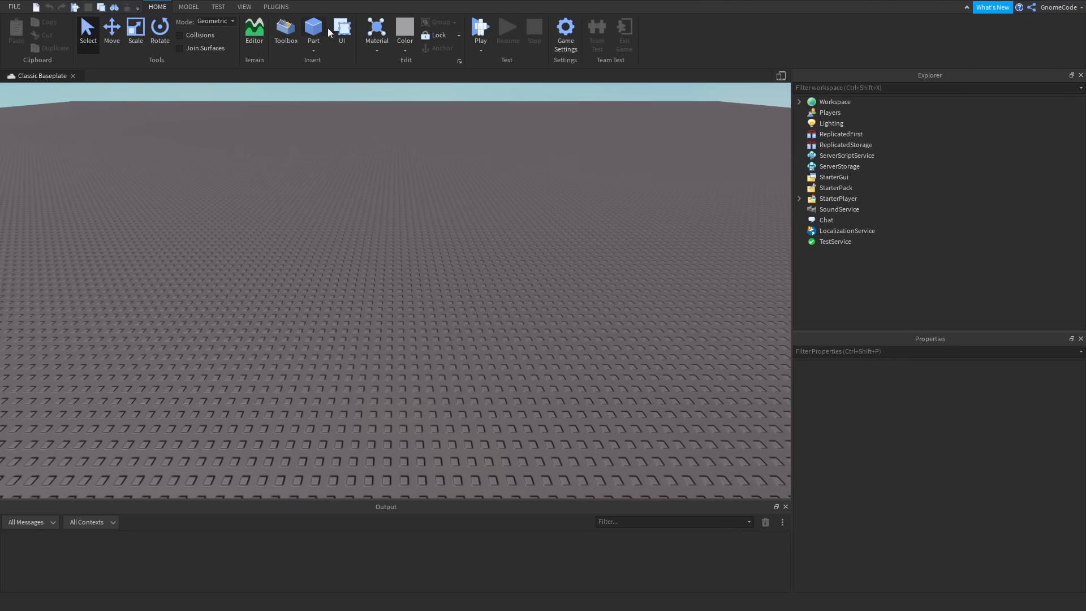
mouse_move(314, 29)
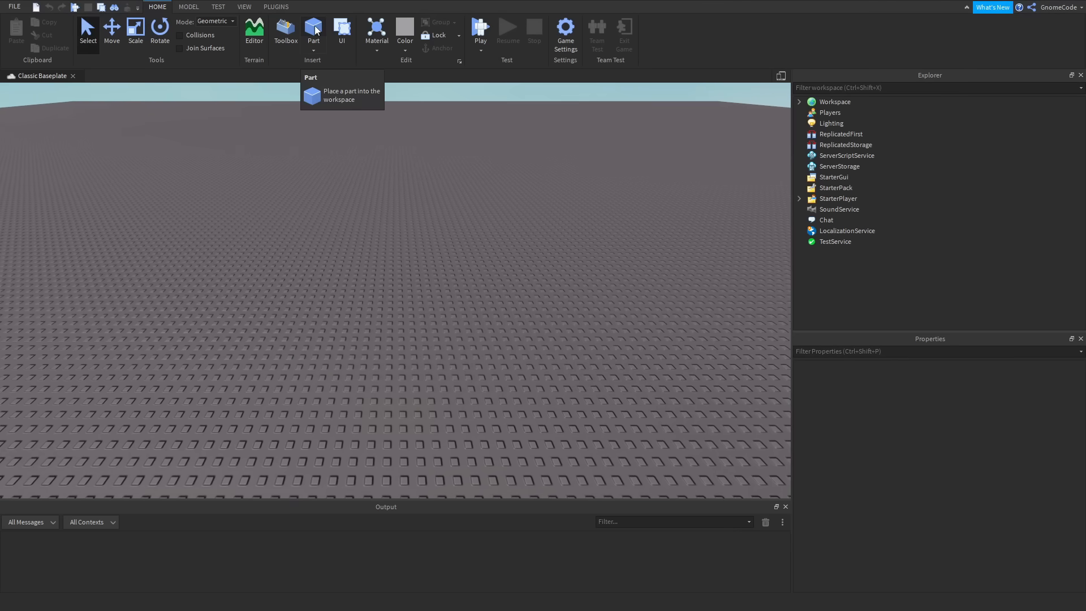
Insert a new Part from the Home tab to start laying out the path
click(313, 29)
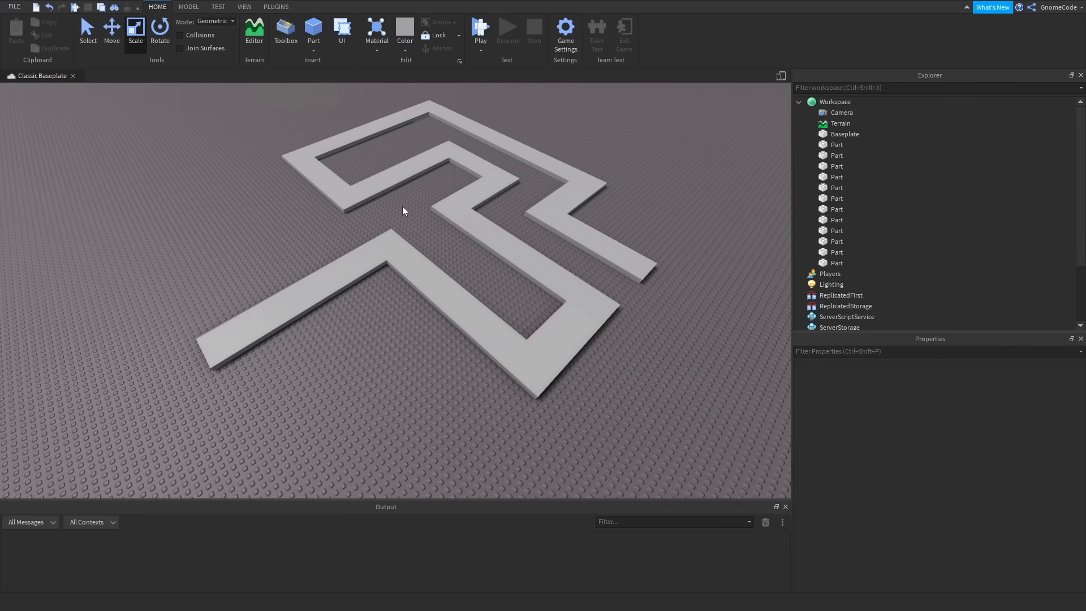
Search the Toolbox for 'zombi', insert the Drooling Zombie and accept the scripts warning
click(285, 31)
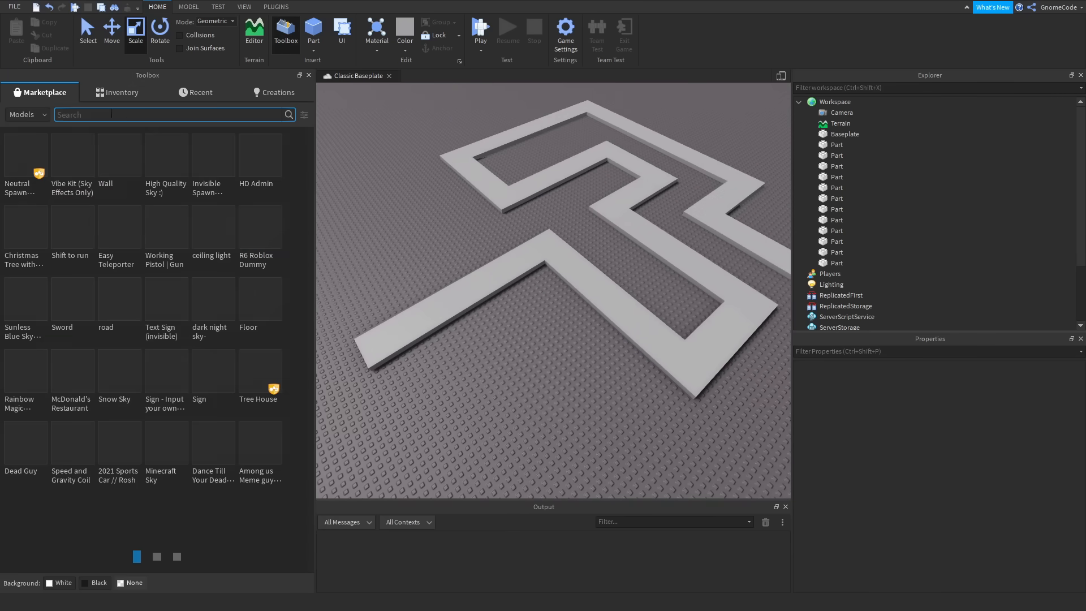
text(zombi)
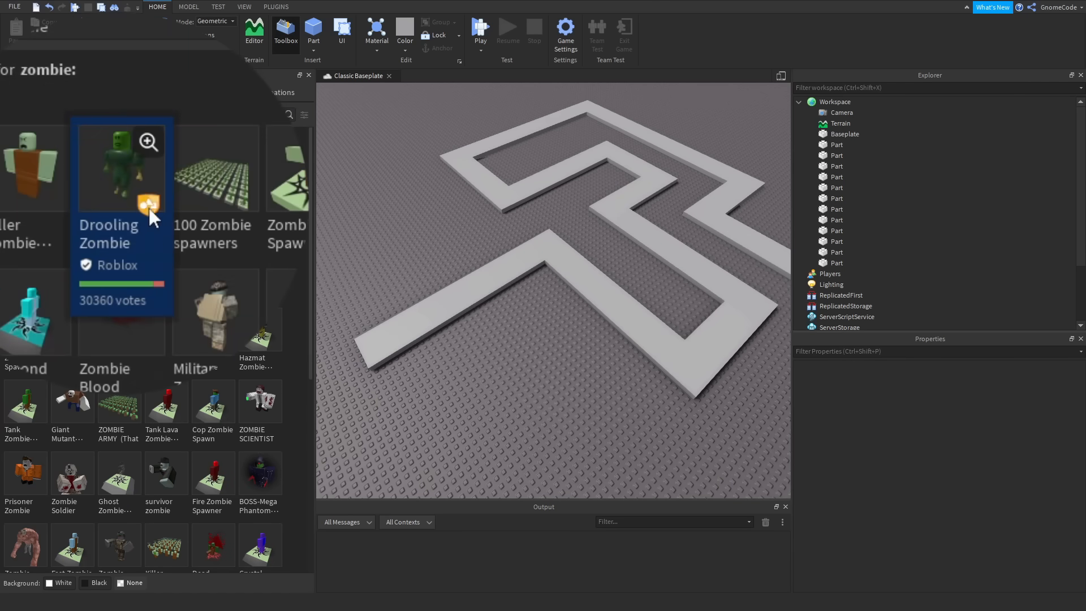
mouse_move(153, 239)
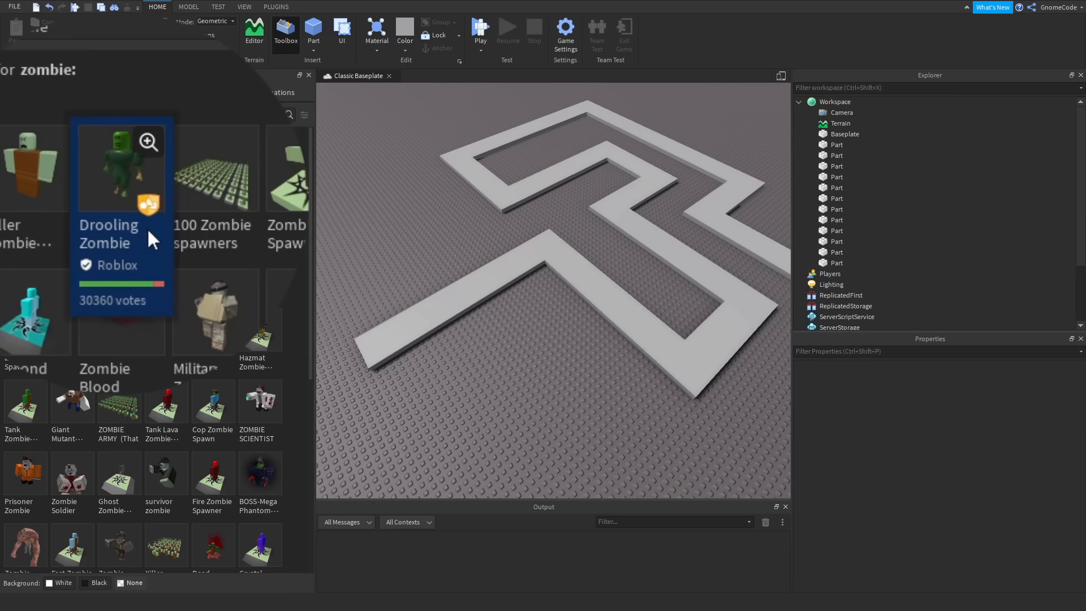
mouse_move(123, 177)
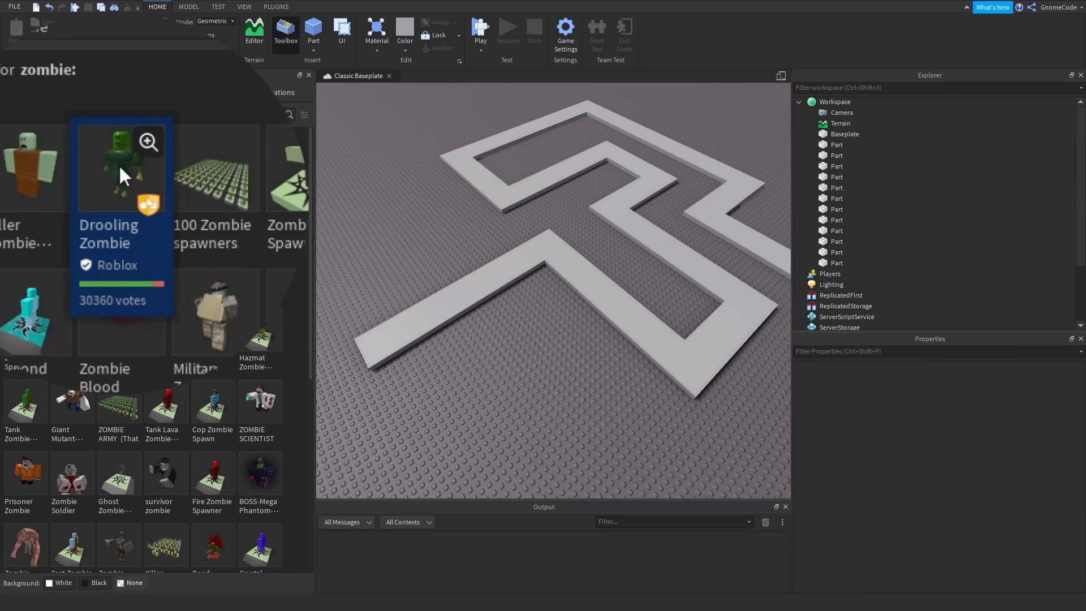
click(121, 166)
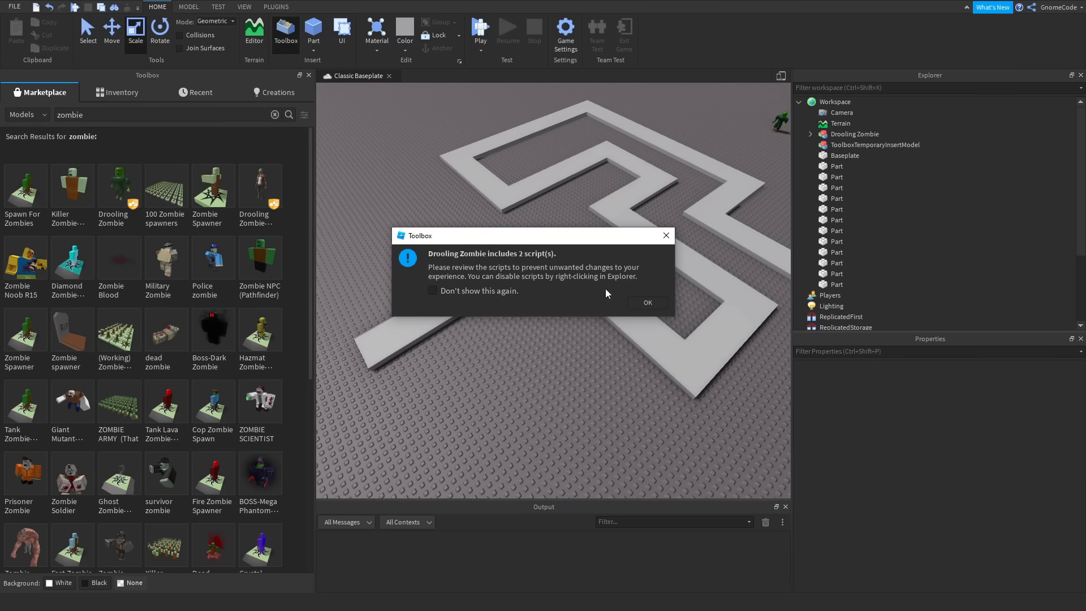
click(646, 302)
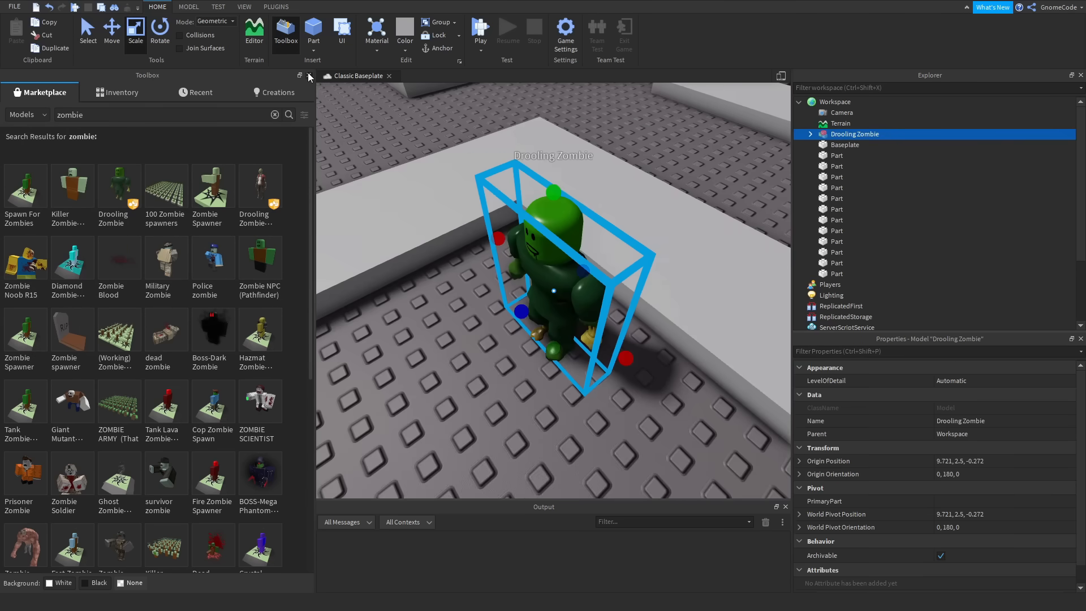
click(308, 76)
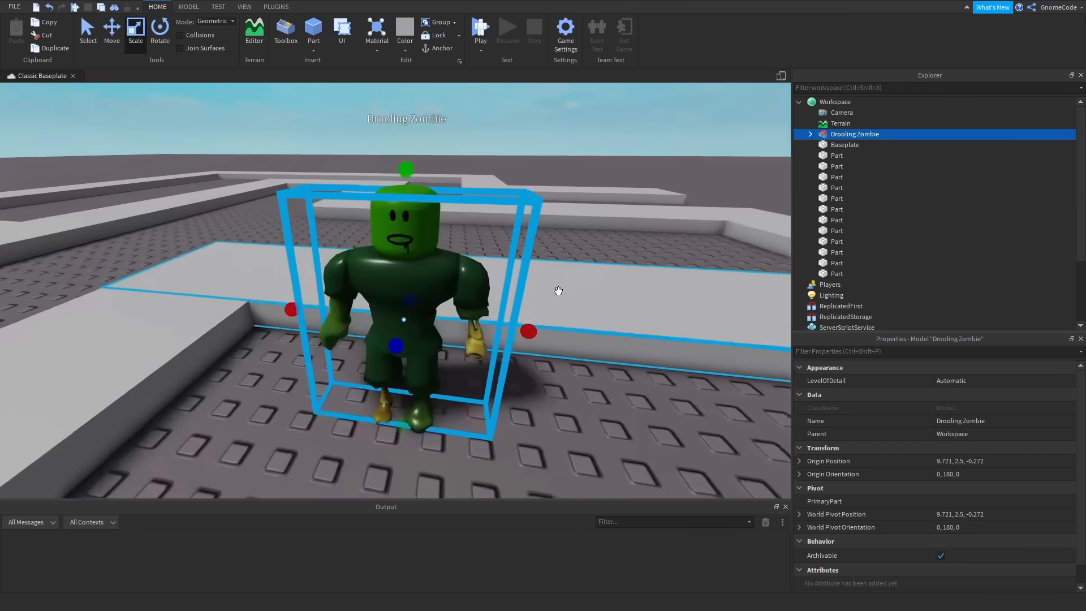
Expand the Drooling Zombie in Explorer and rename its Arms animation to Walk
click(809, 134)
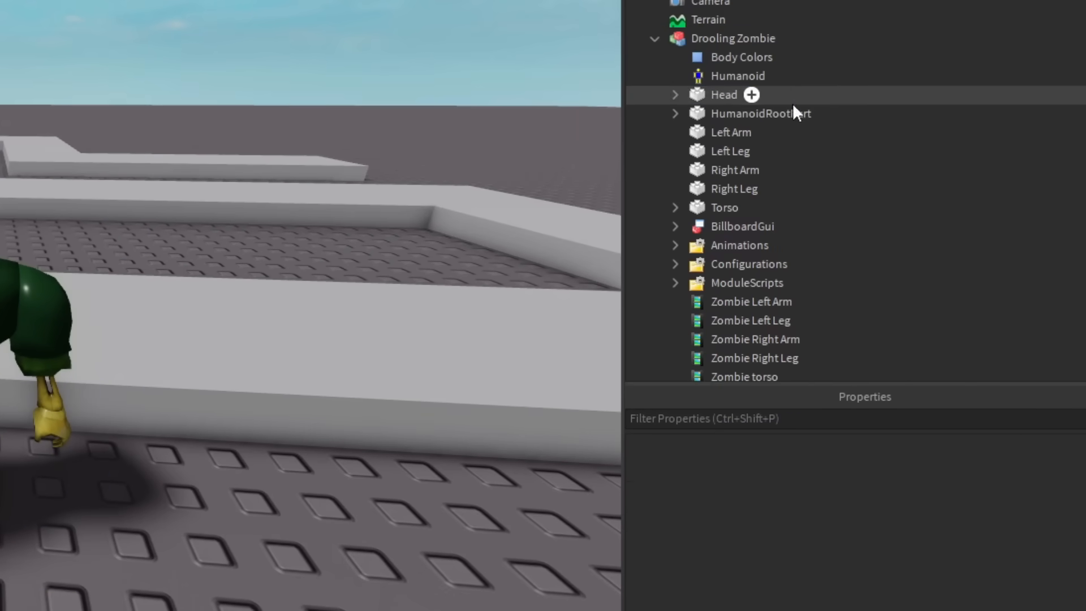
scroll(down, 3)
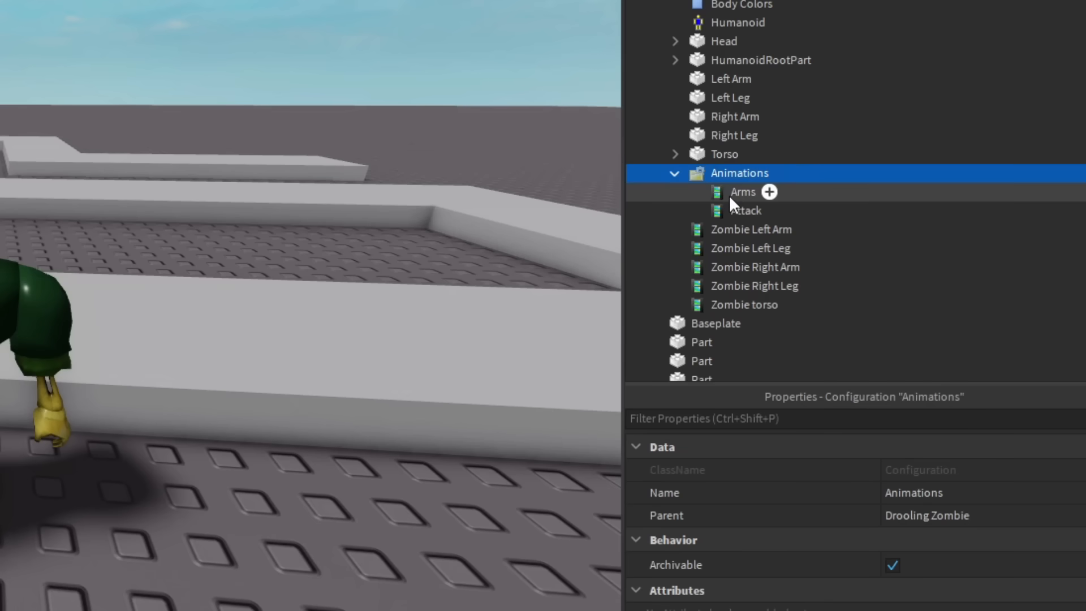
click(742, 192)
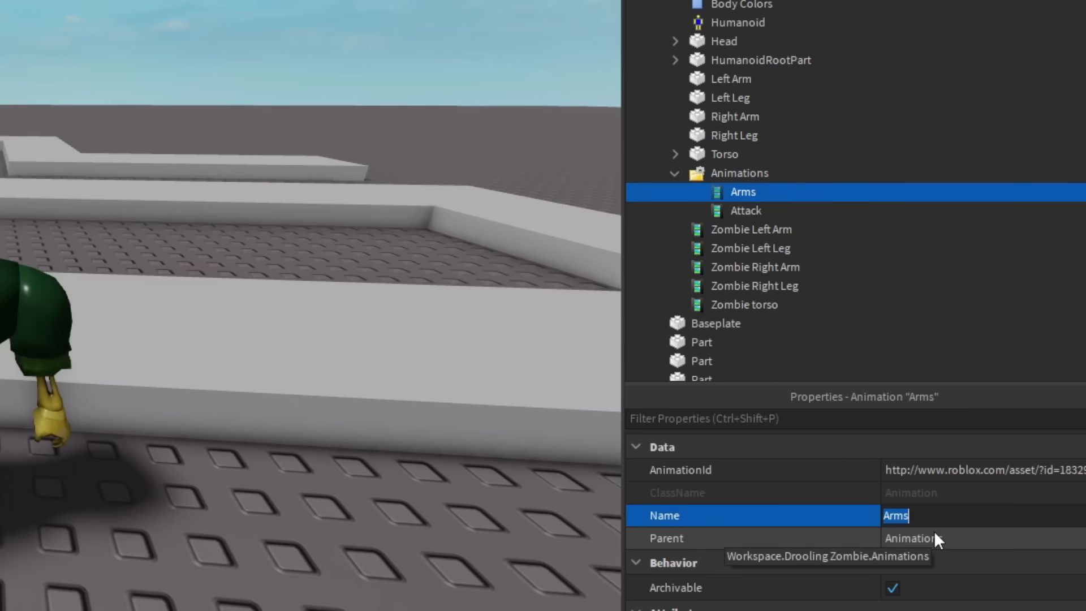
text(Walk)
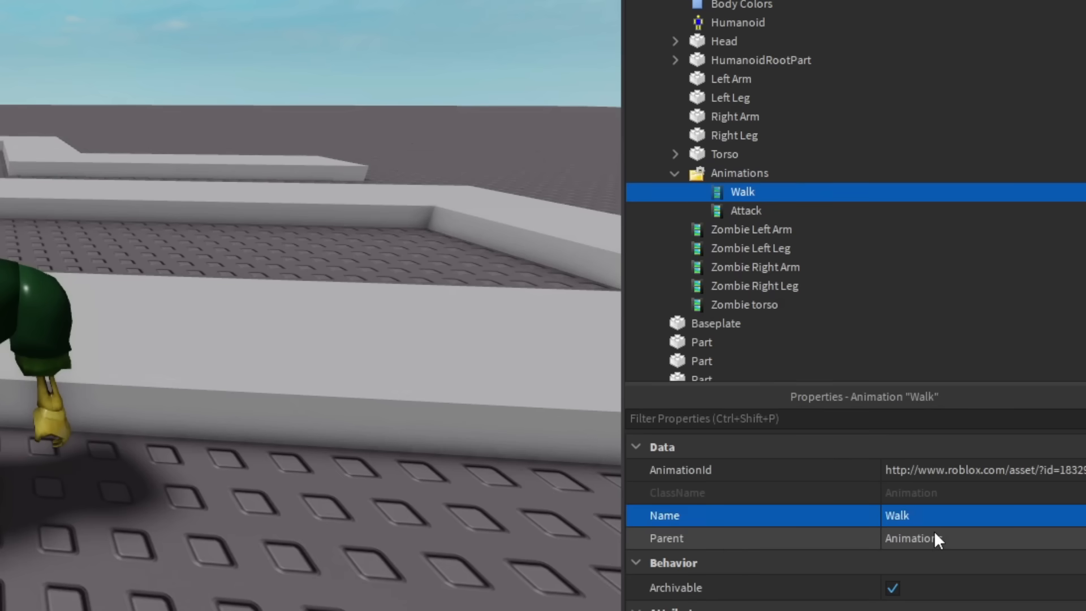
mouse_move(738, 217)
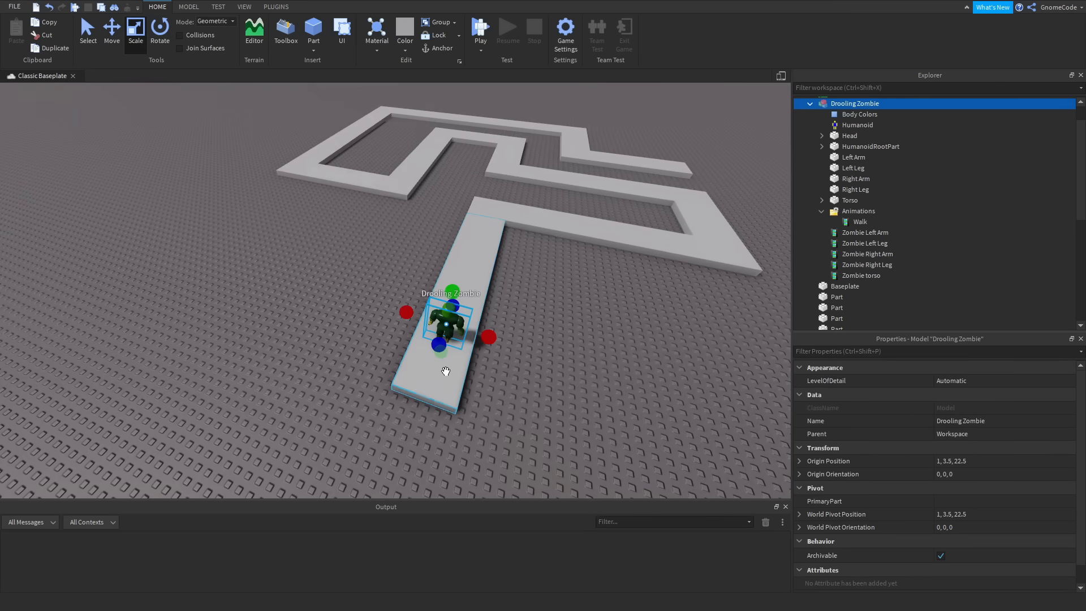
Deselect the zombie and add a new Script under it, opening the default Hello world code
click(837, 297)
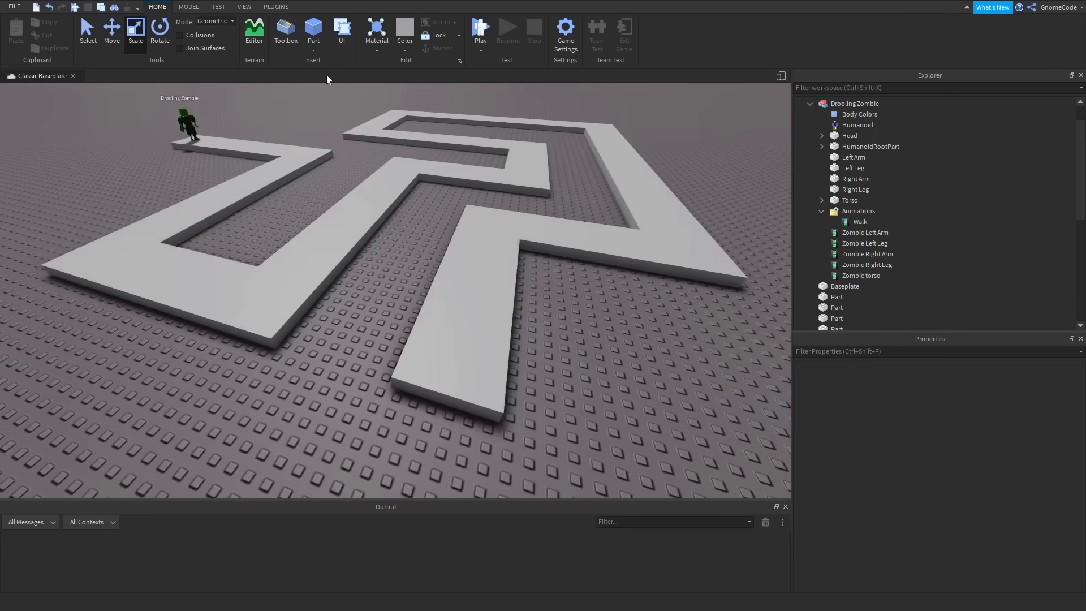
click(450, 359)
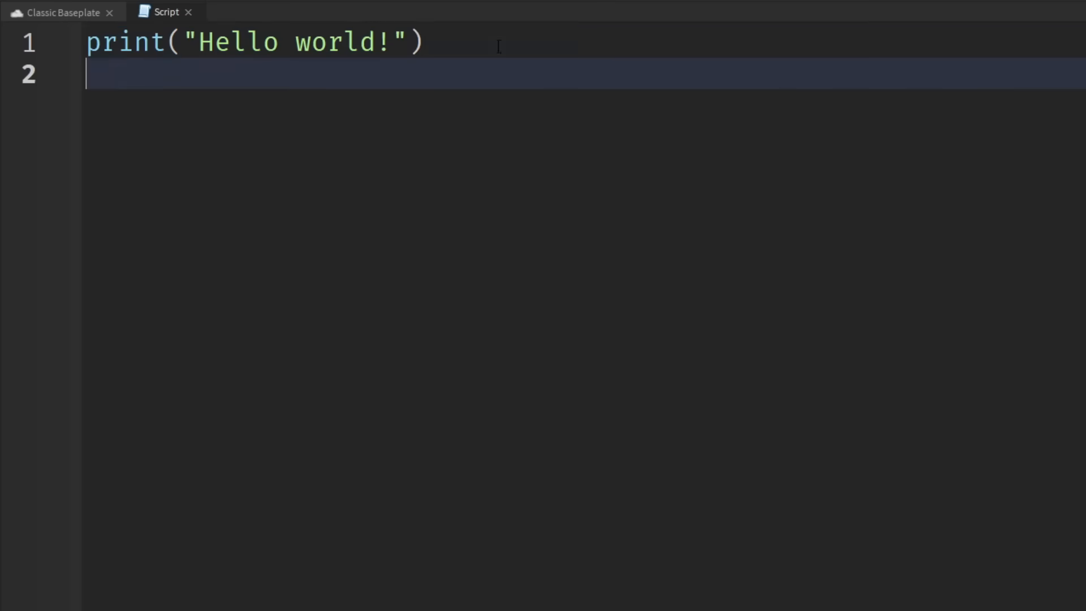
Write local zombie = script.Parent and start zombie.Humanoid:MoveTo(workspace.E… in the script
text(local zombie =)
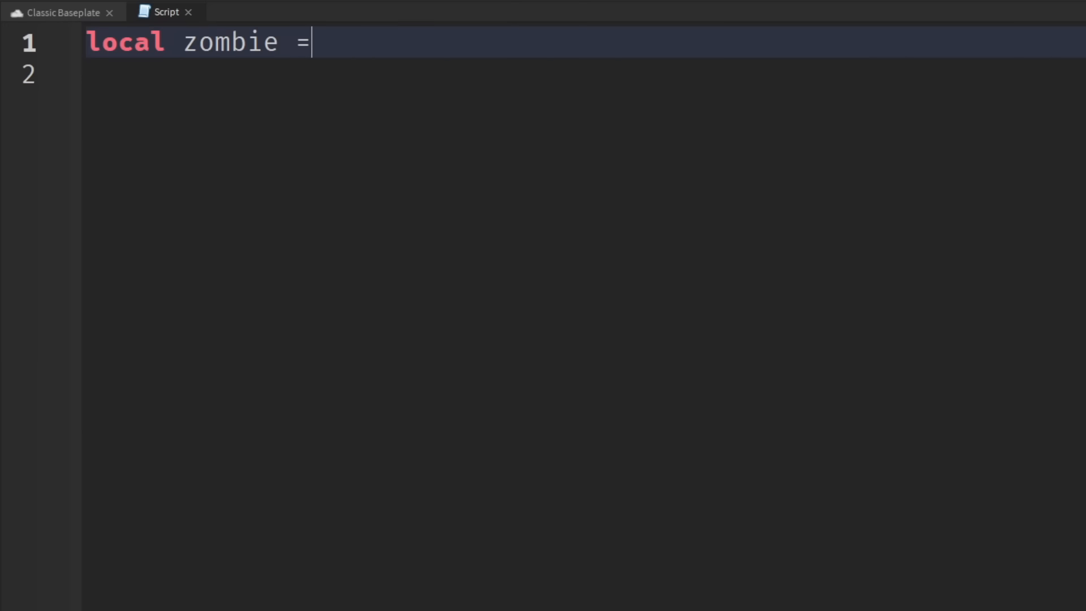
text(script.Parent)
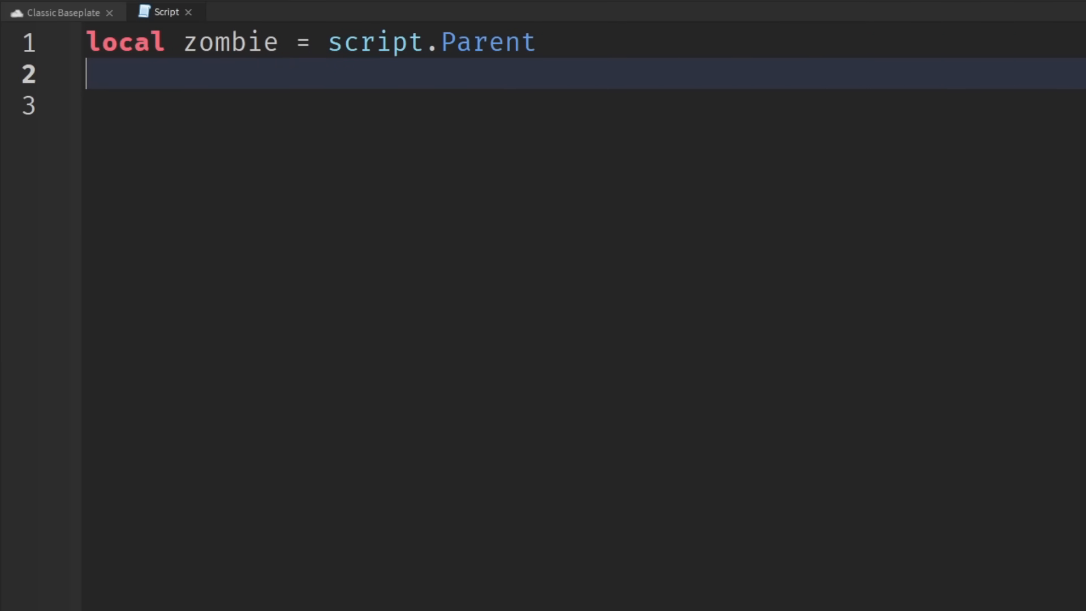
text(zombie.)
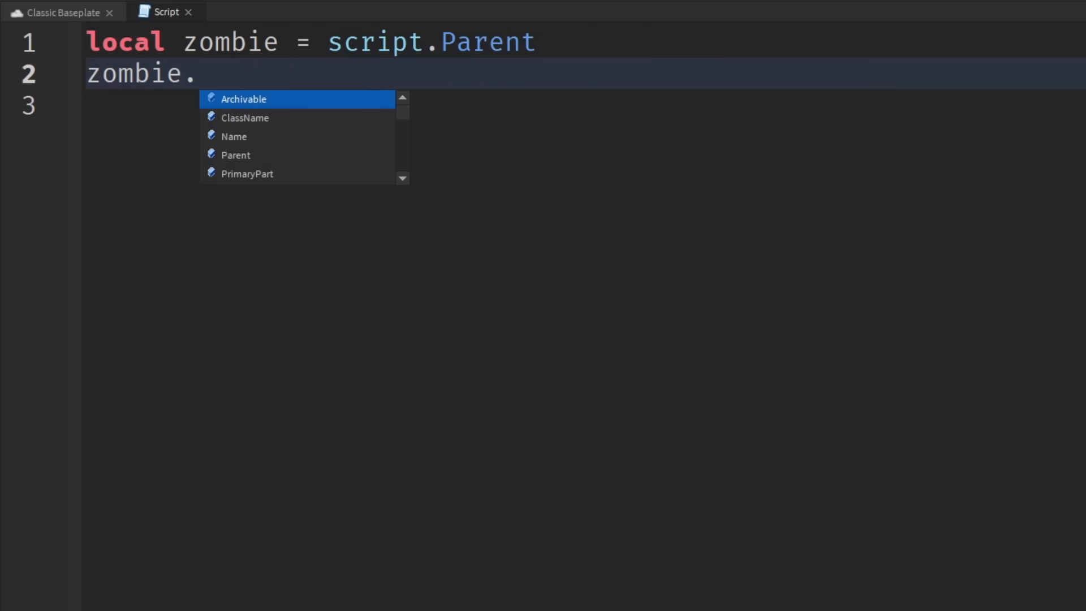
text(Humanoid:)
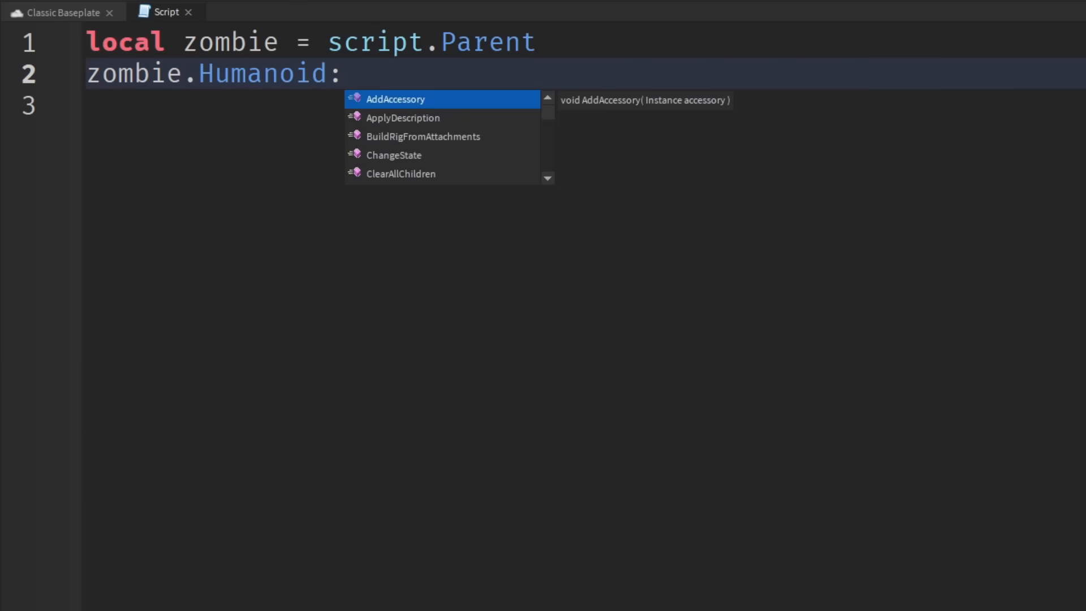
text(MoveTo()
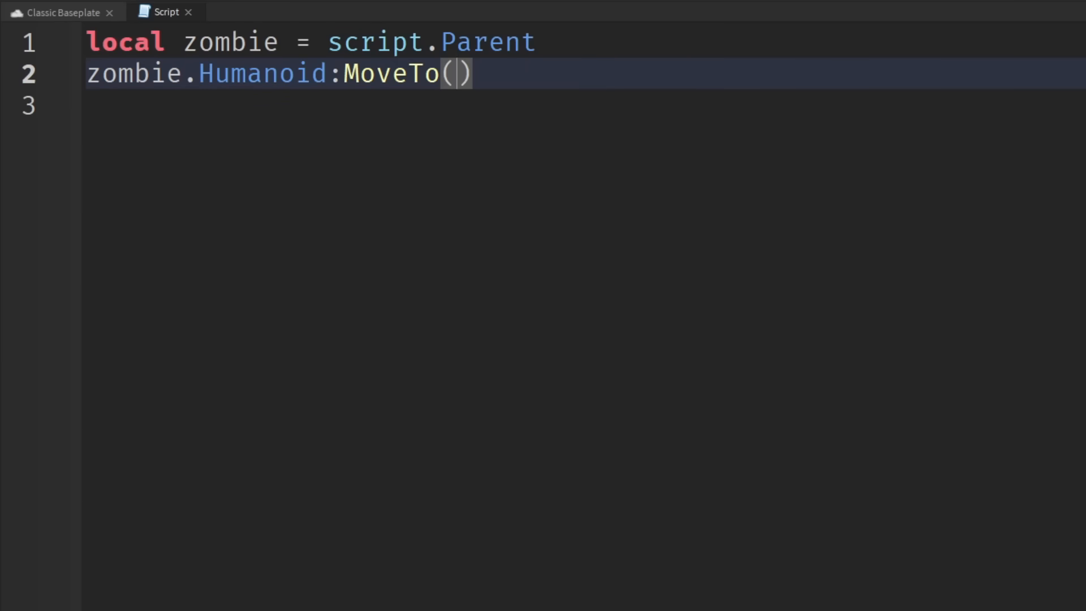
text(workspace.E)
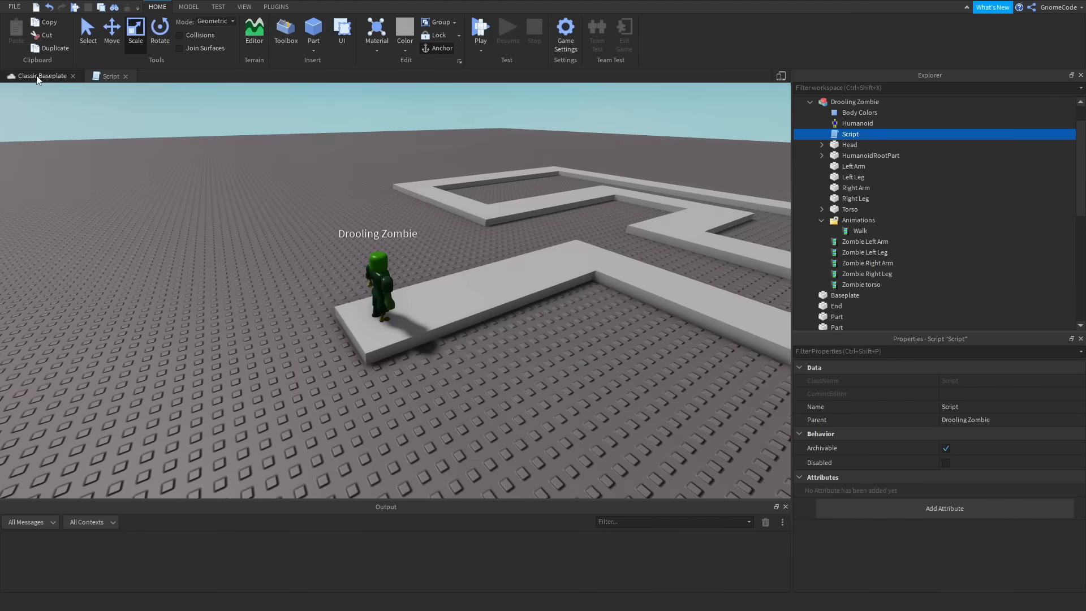
Return to the 3D scene and select the small part lying on the path
click(479, 30)
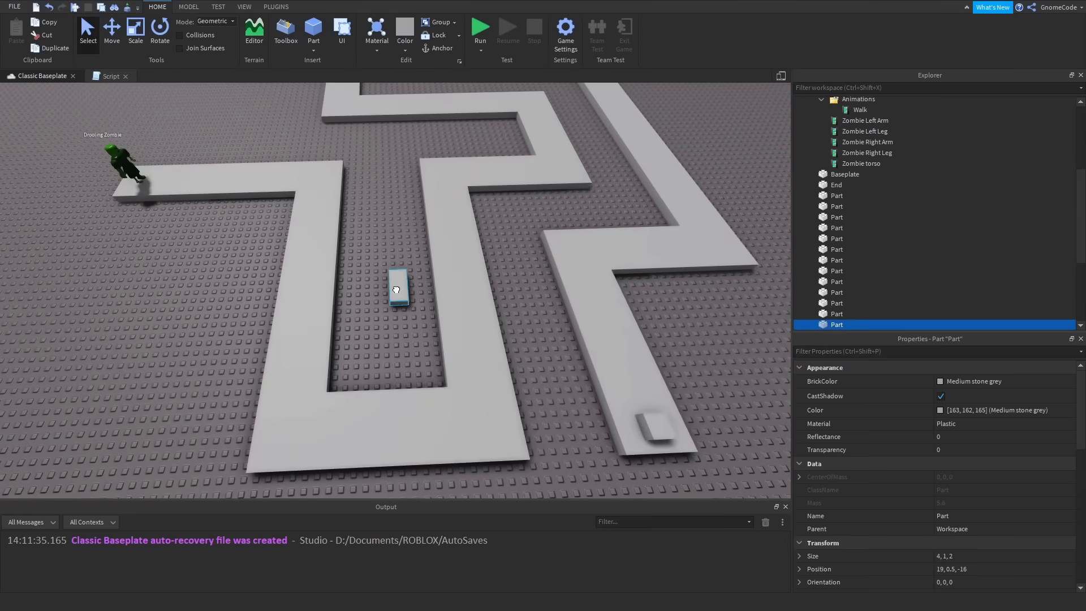
click(136, 31)
text(Waypoints)
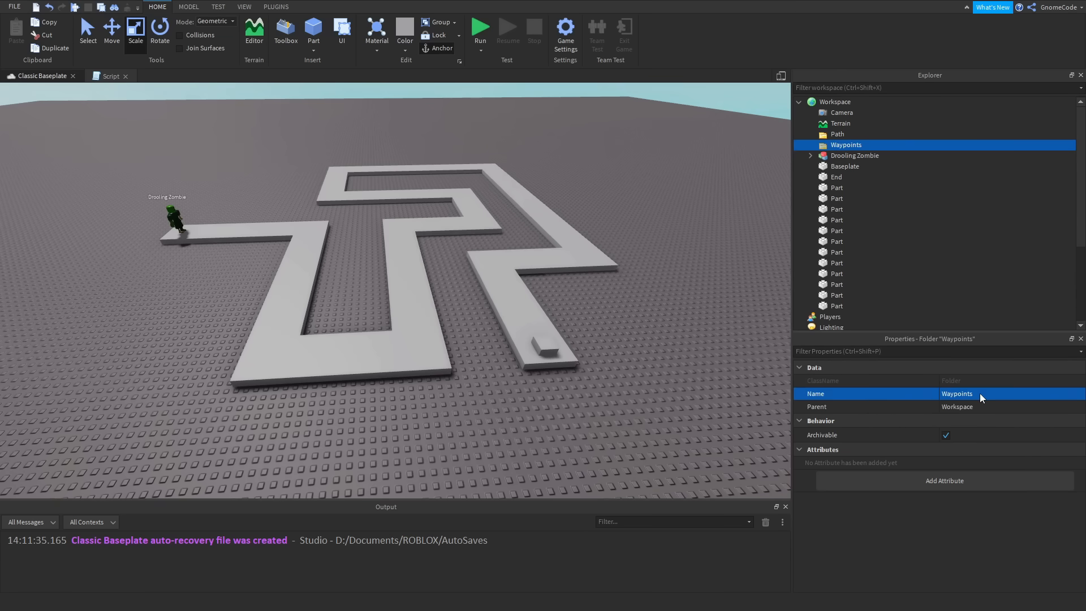
Select the twelve loose path parts, set them Anchored and move them into the Path folder
click(836, 177)
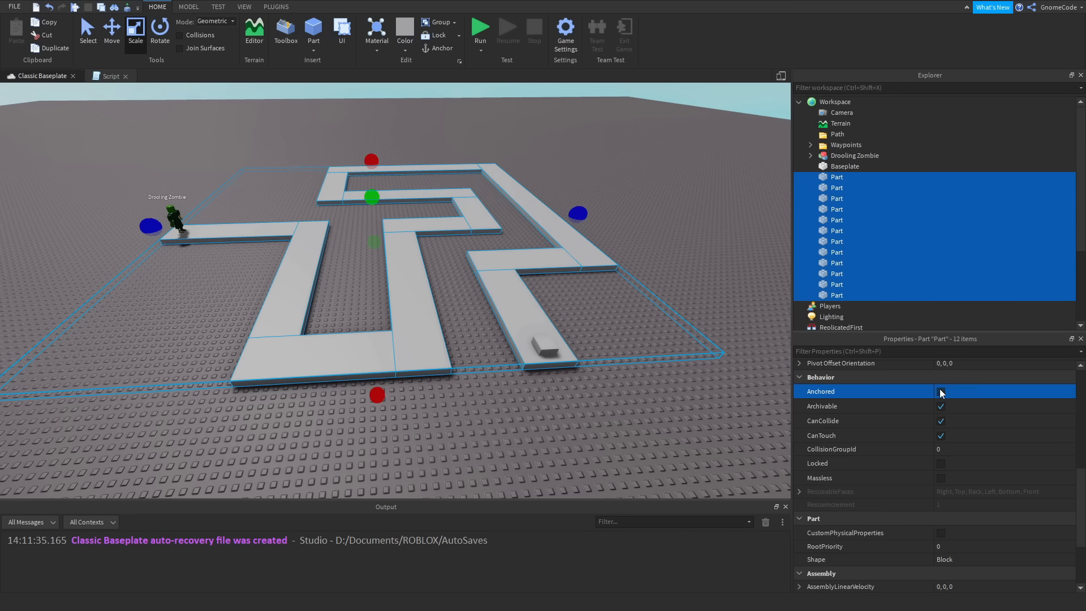
click(939, 391)
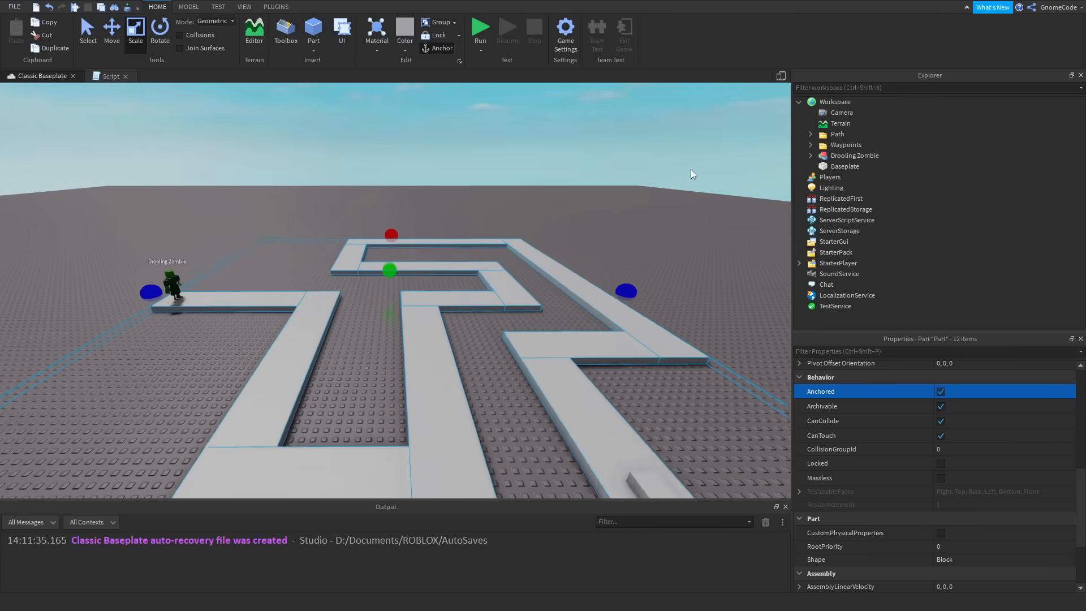
click(846, 145)
text(12)
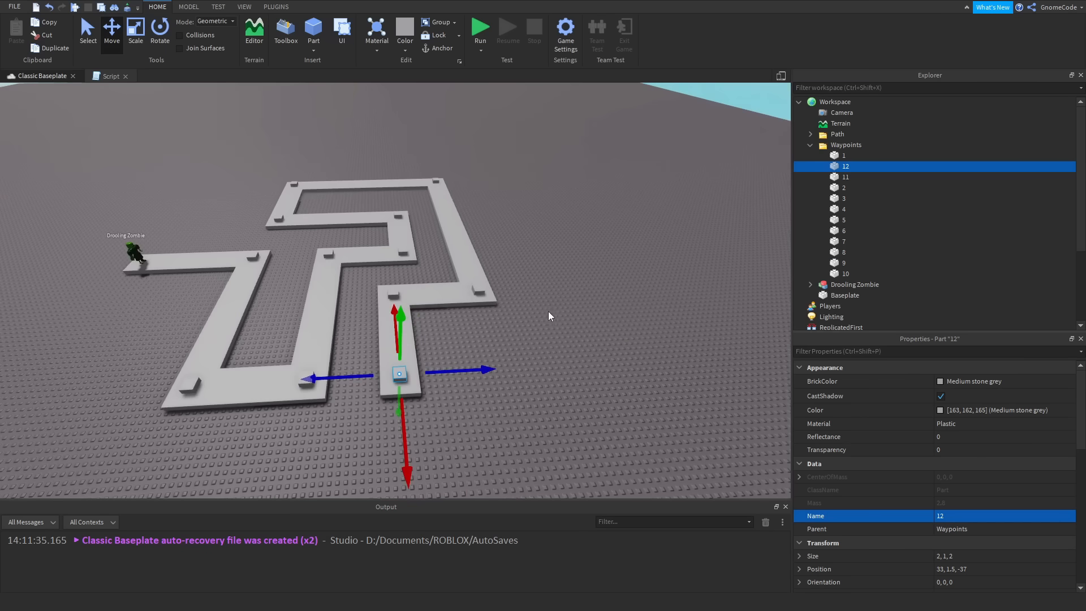
mouse_move(651, 274)
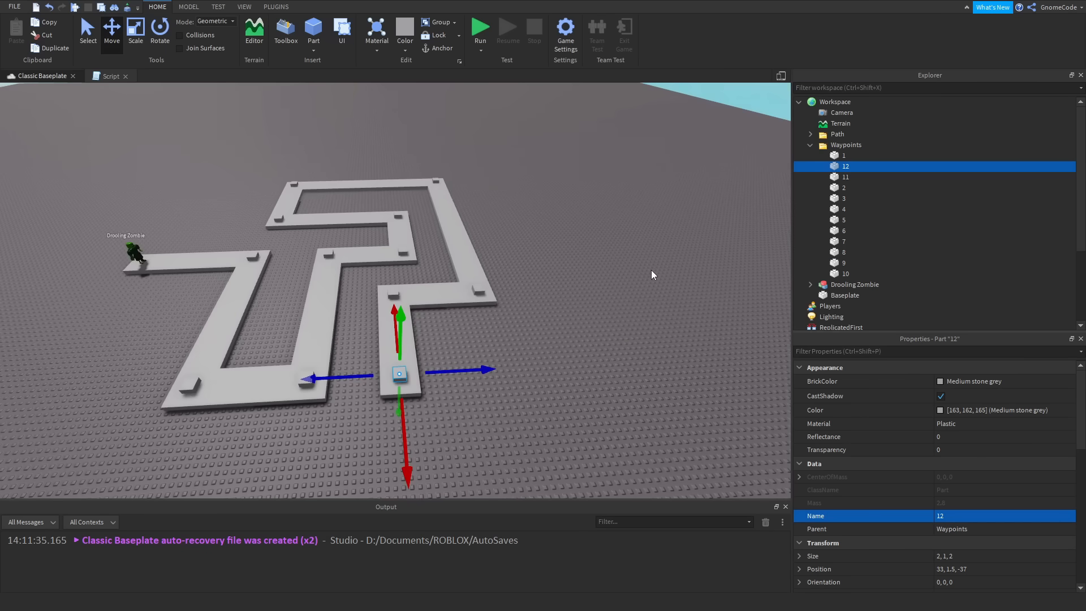
mouse_move(579, 367)
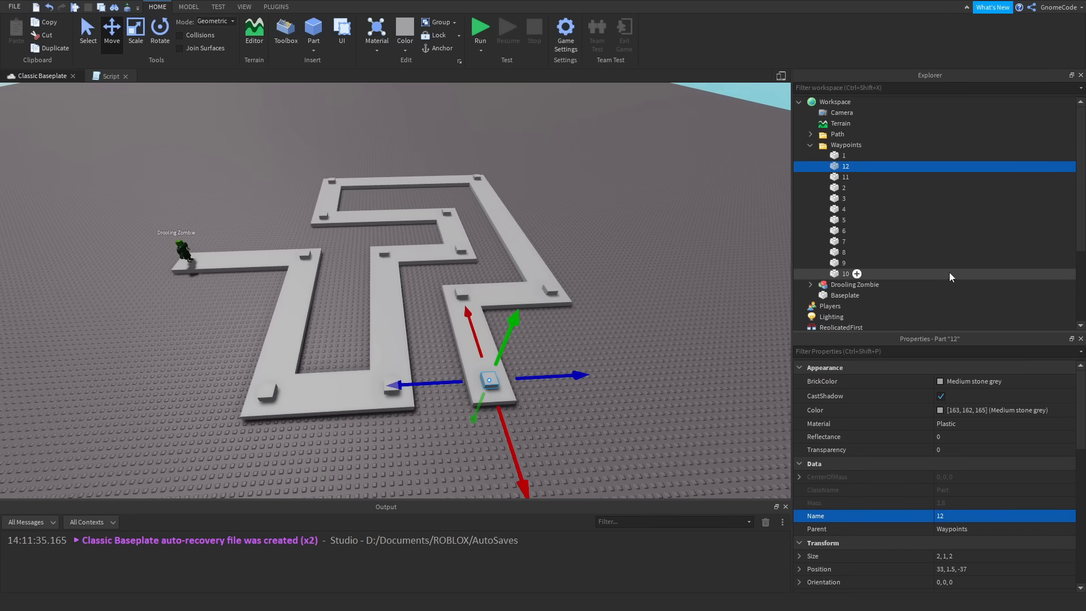
Set all twelve waypoint parts Anchored, CanCollide off and Transparency 0.5
click(843, 155)
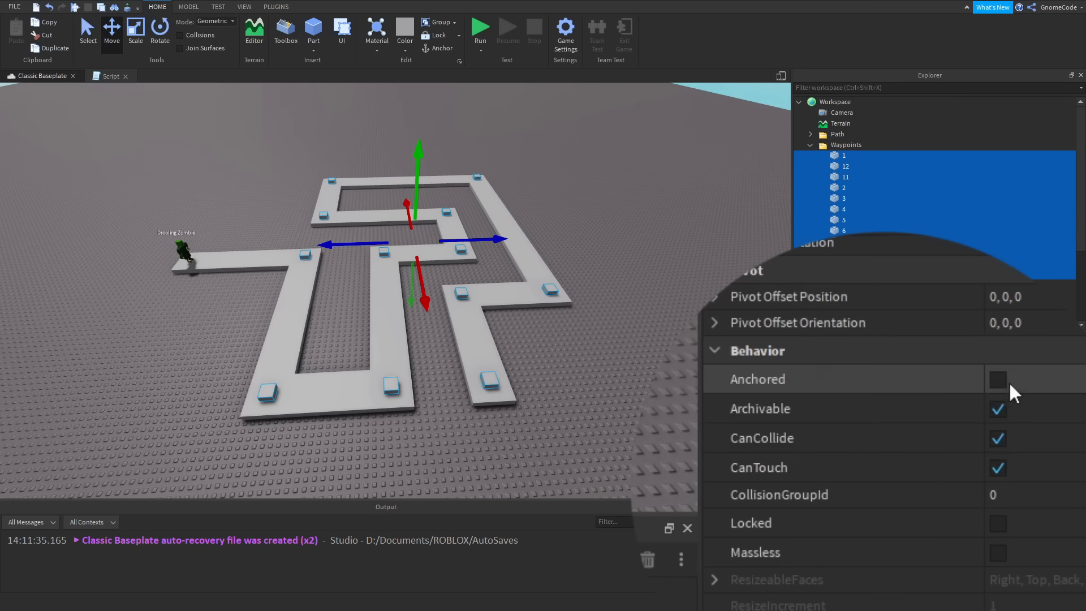
click(997, 378)
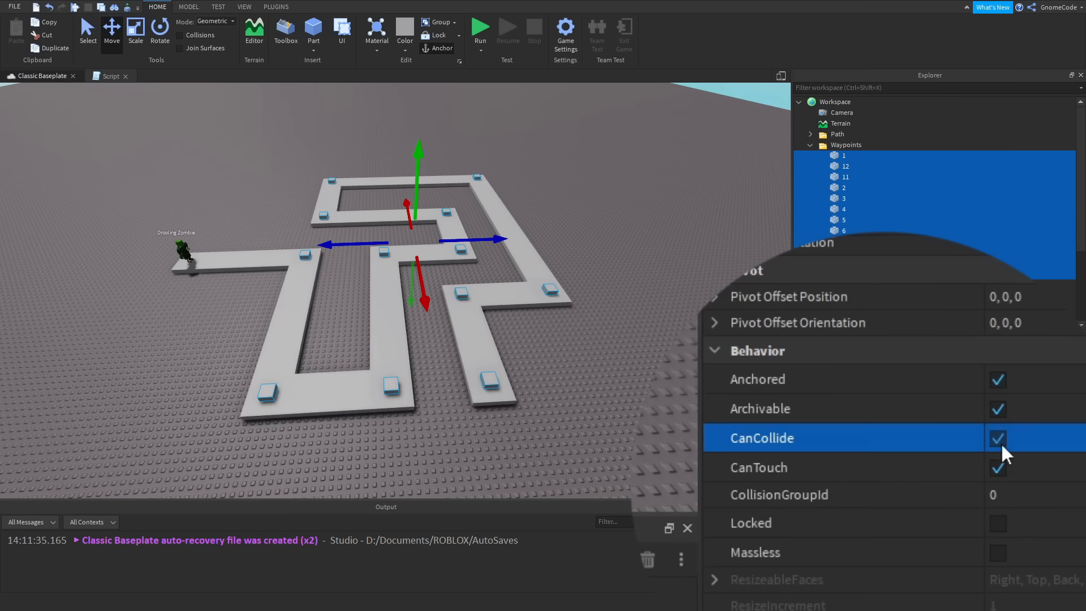
click(996, 436)
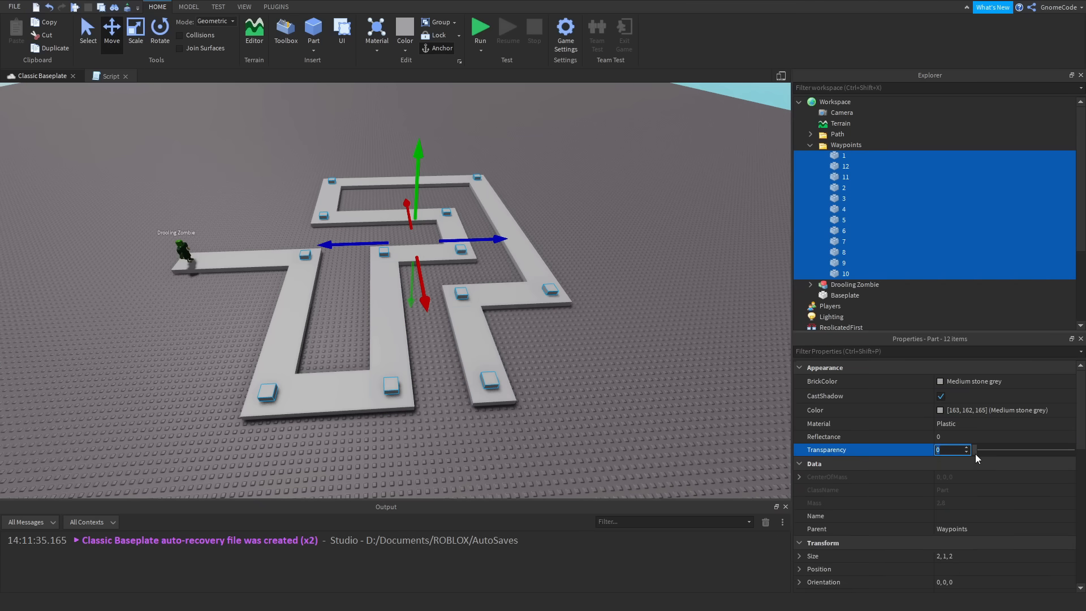
text(0.5)
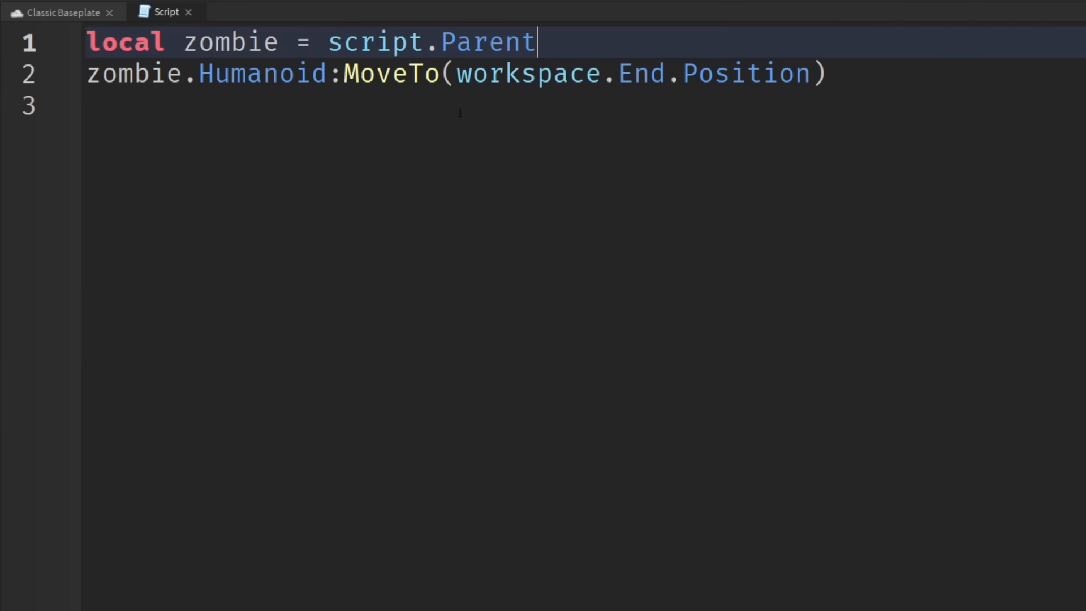
Declare local waypoints = workspace.Waypoints above the move command
text(local)
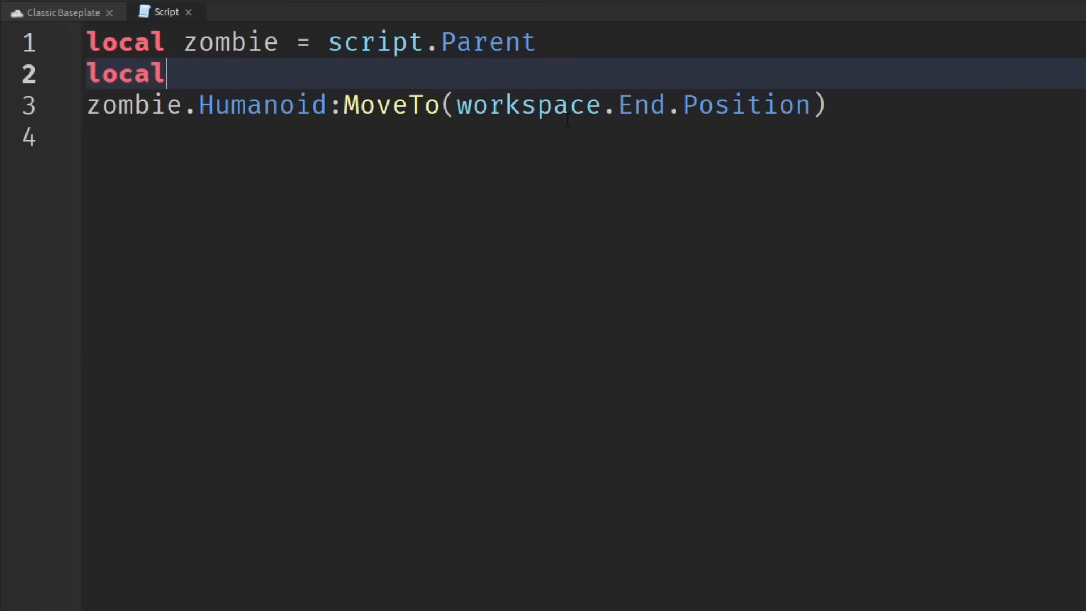
text(waypoints)
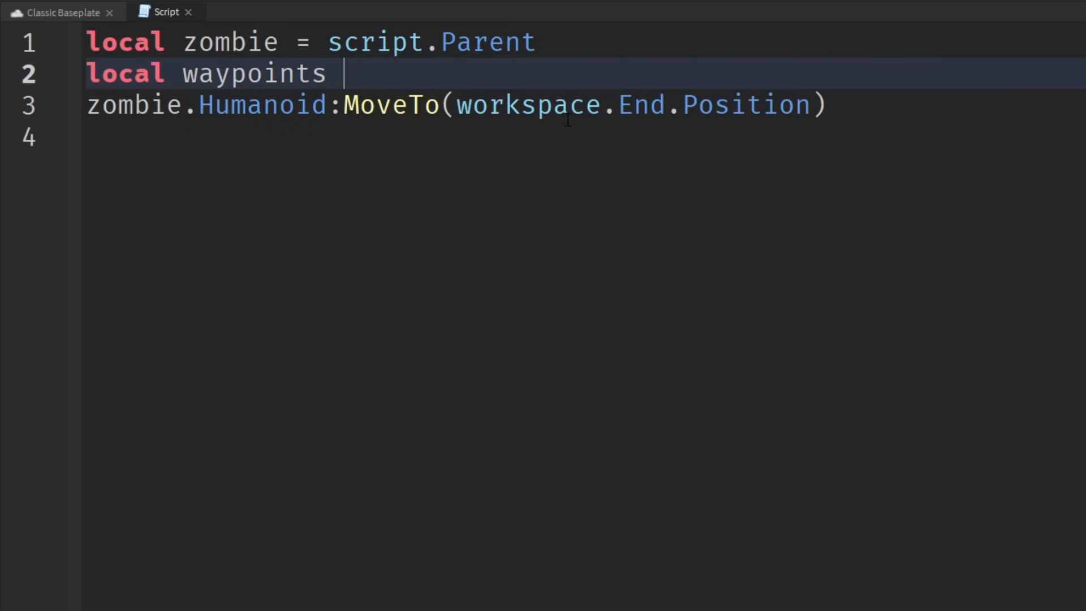
text(= workspace)
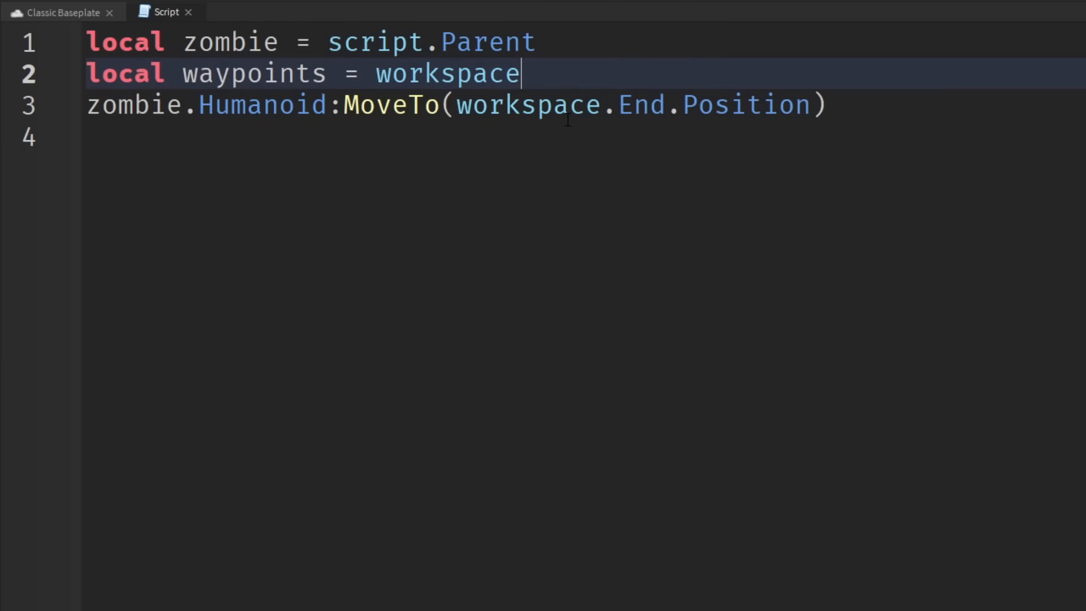
text(.Waypoints)
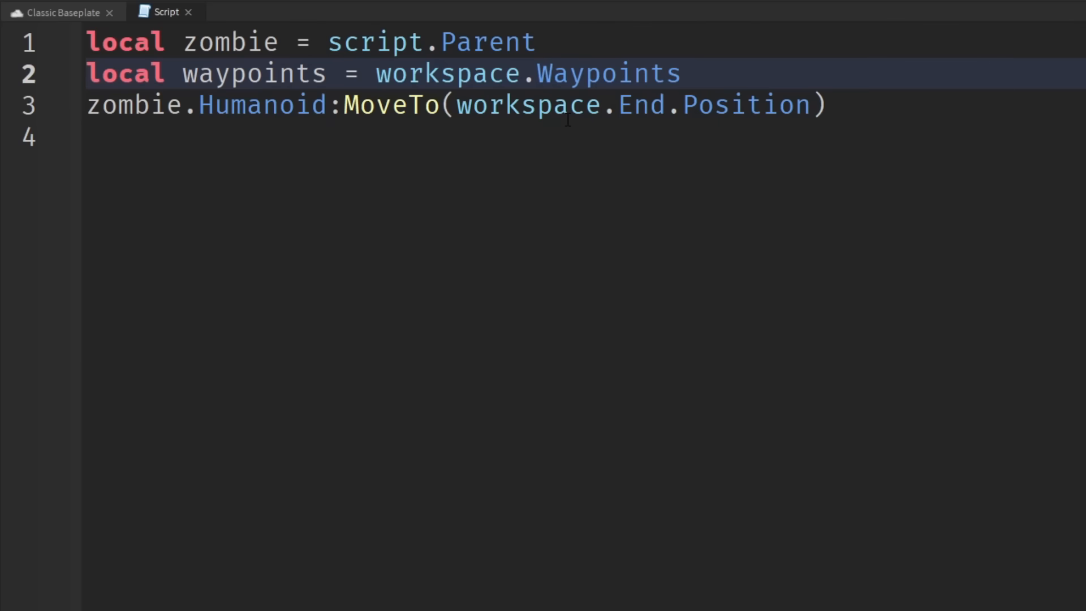
key(Enter)
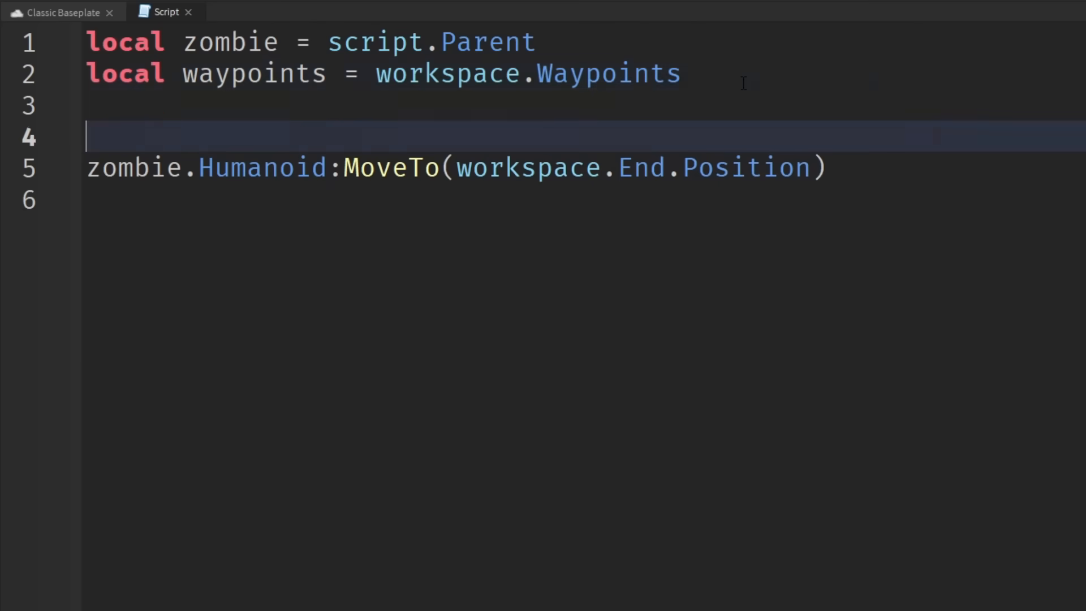
key(Enter)
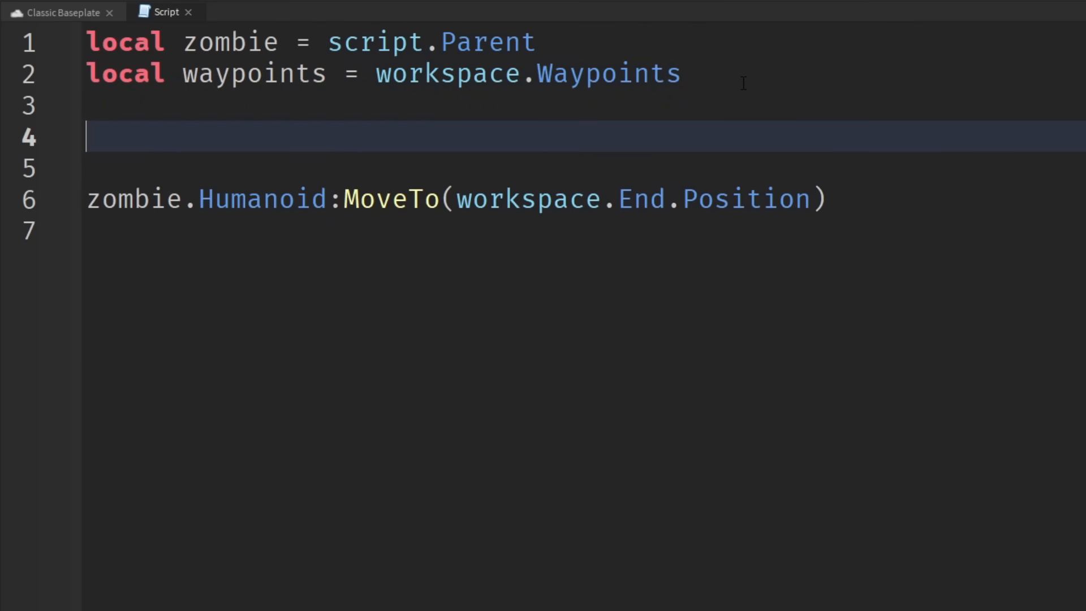
Write the loop header 'for waypoint=1, #waypoints:GetChildren() do'
text(for)
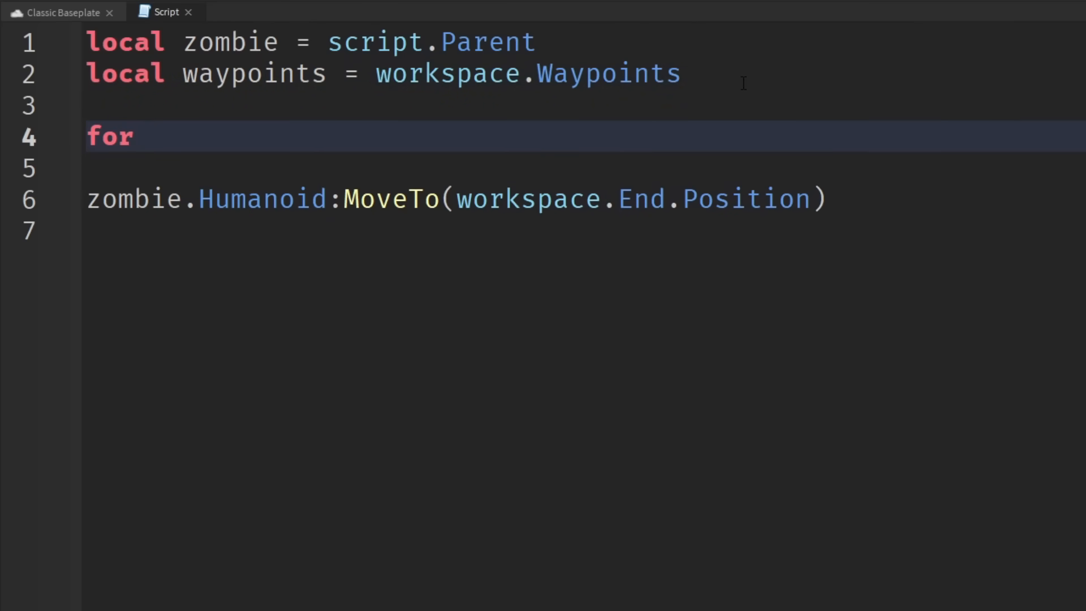
text(i)
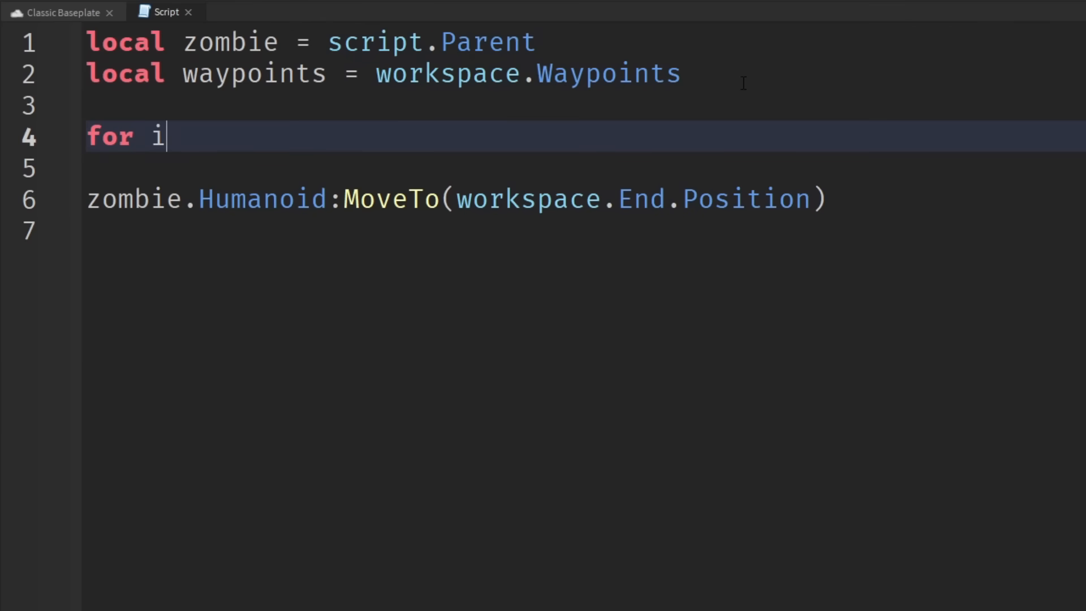
text(wayp)
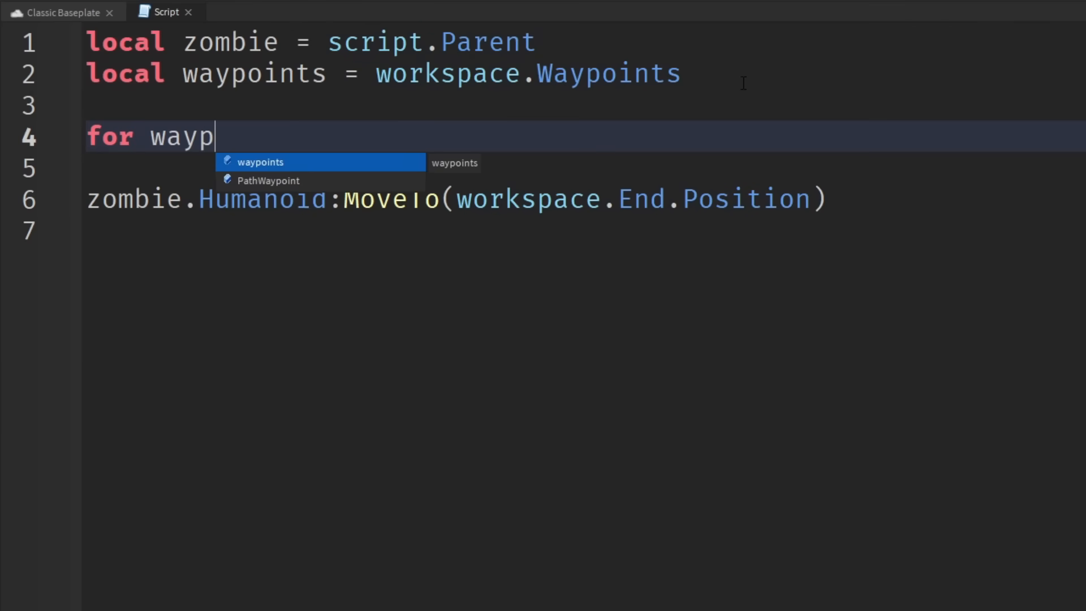
text(oint=1)
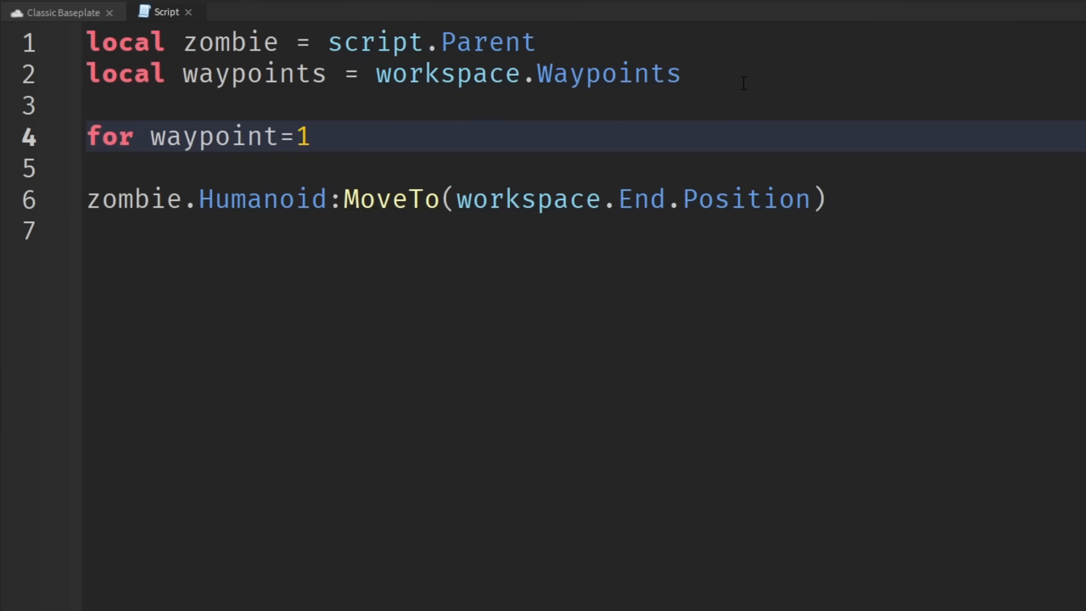
text(,)
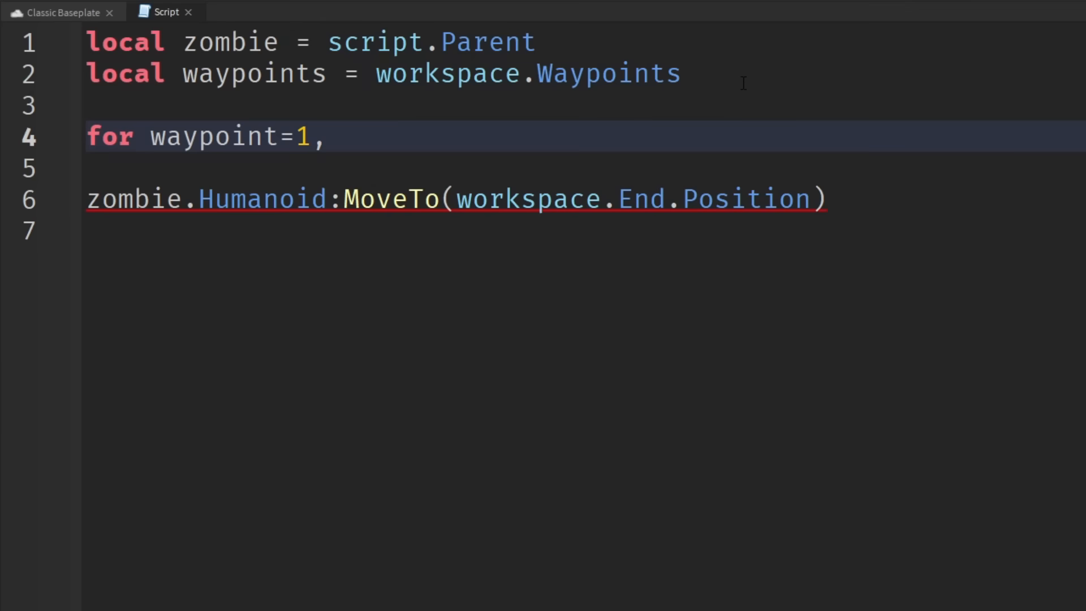
text(waypoints)
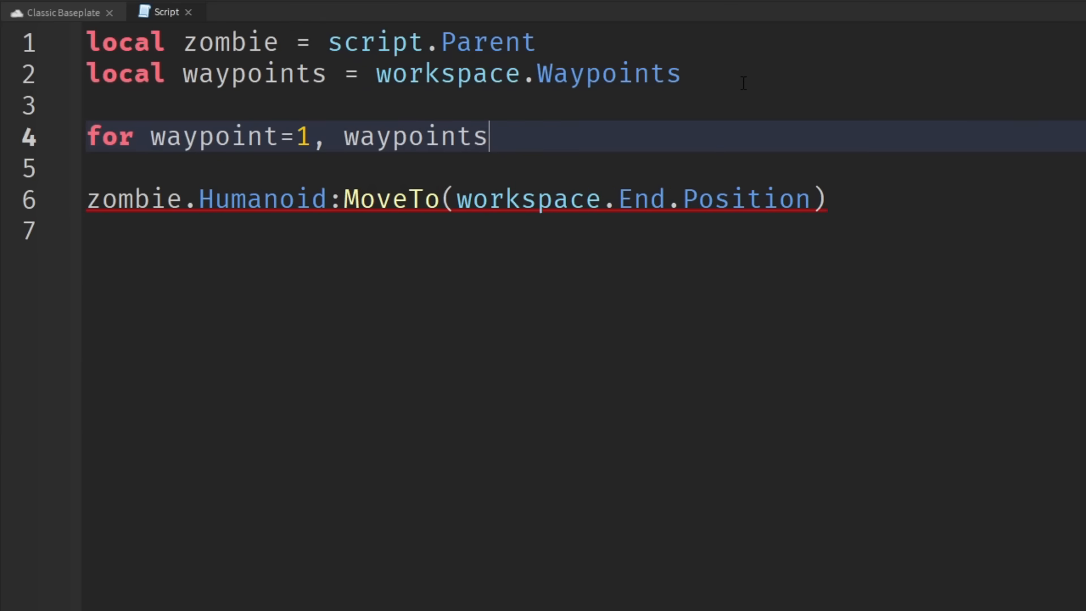
text(:GetChildren())
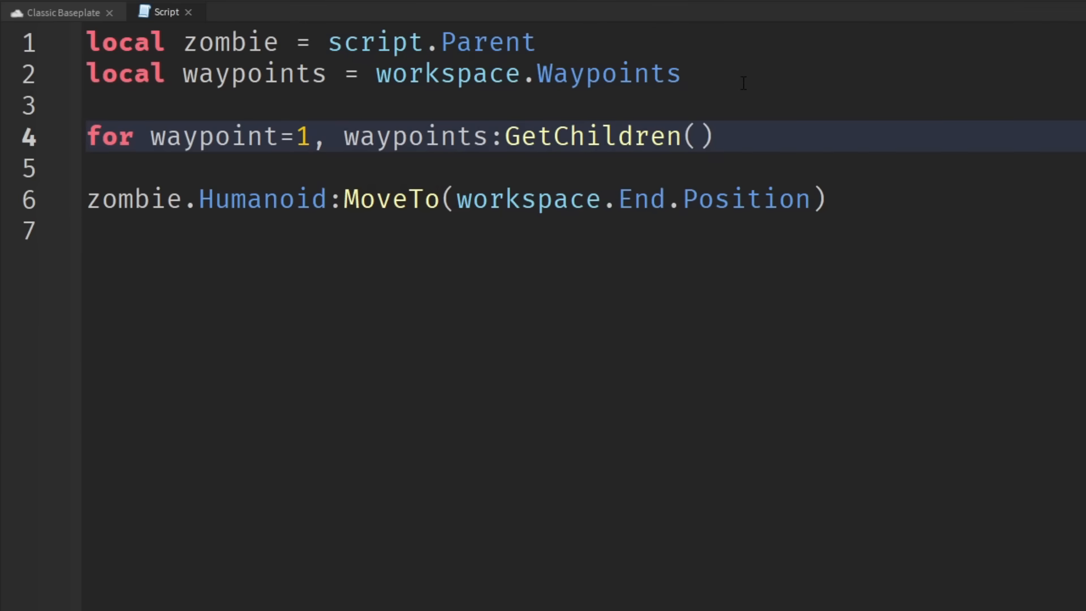
drag(343, 137, 713, 137)
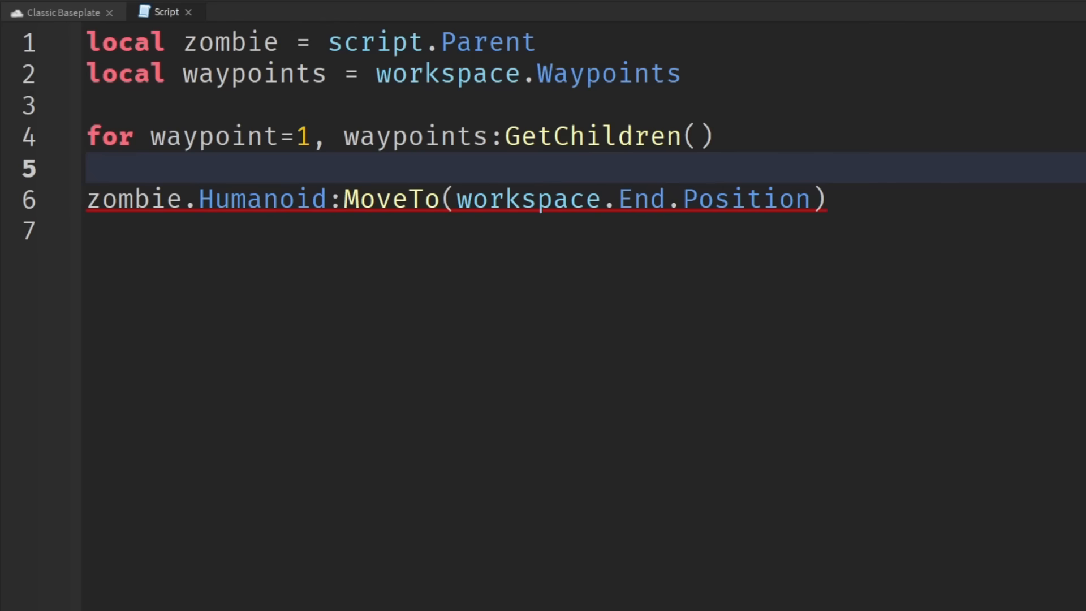
double_click(414, 136)
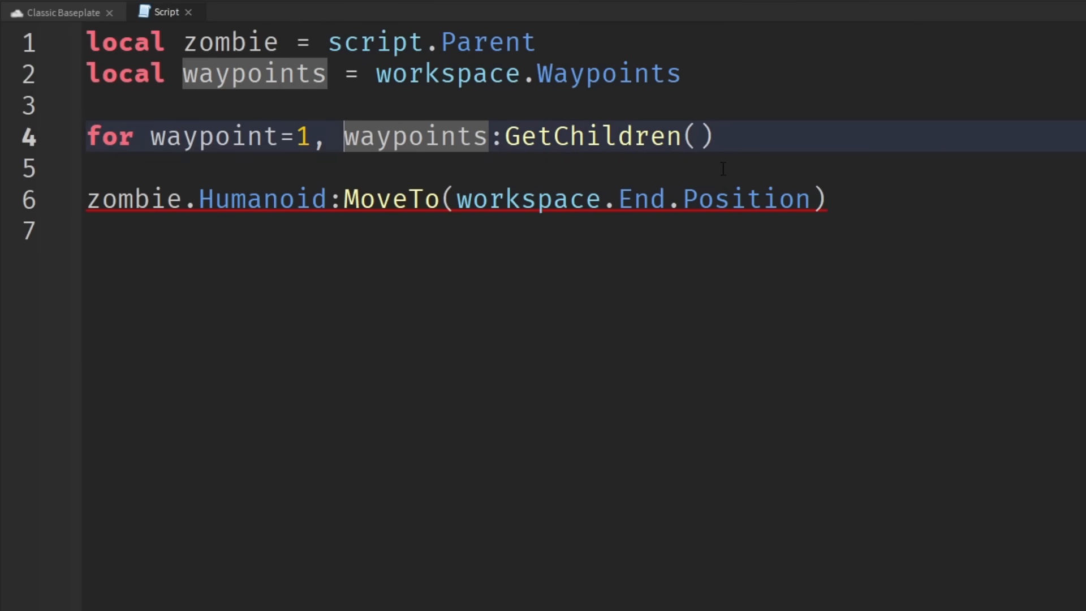
text(#)
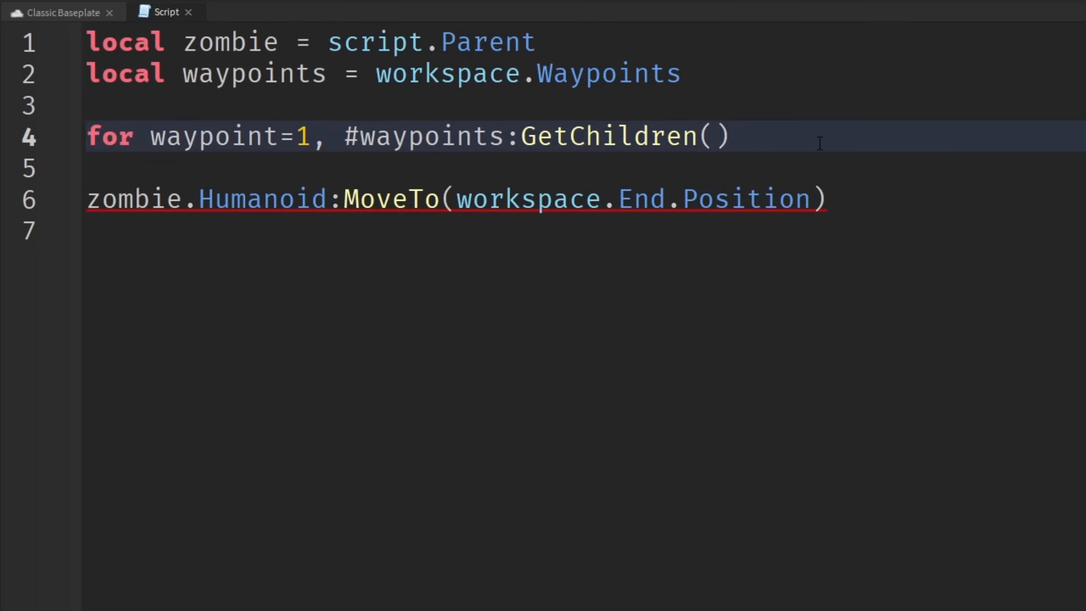
text(do)
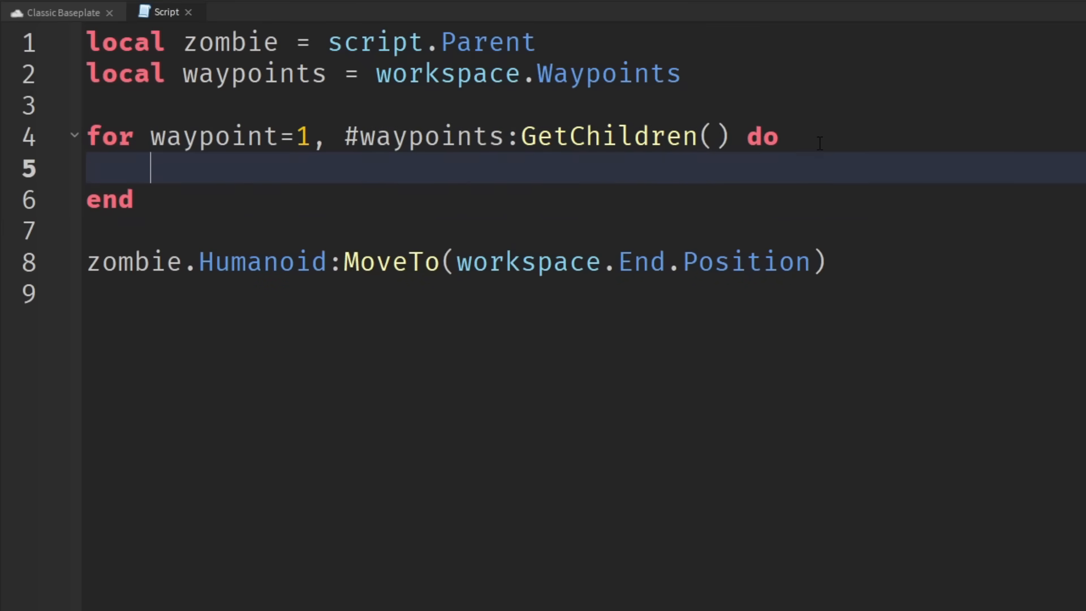
mouse_move(280, 168)
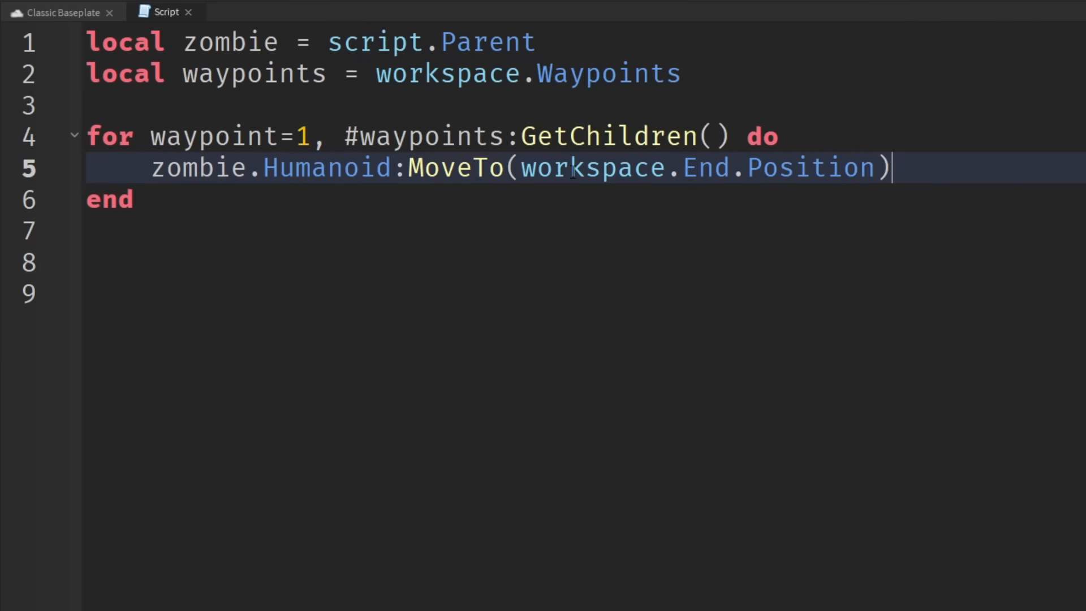
Replace workspace.End.Position with waypoints[waypoint] as the MoveTo argument inside the loop
drag(522, 167, 871, 168)
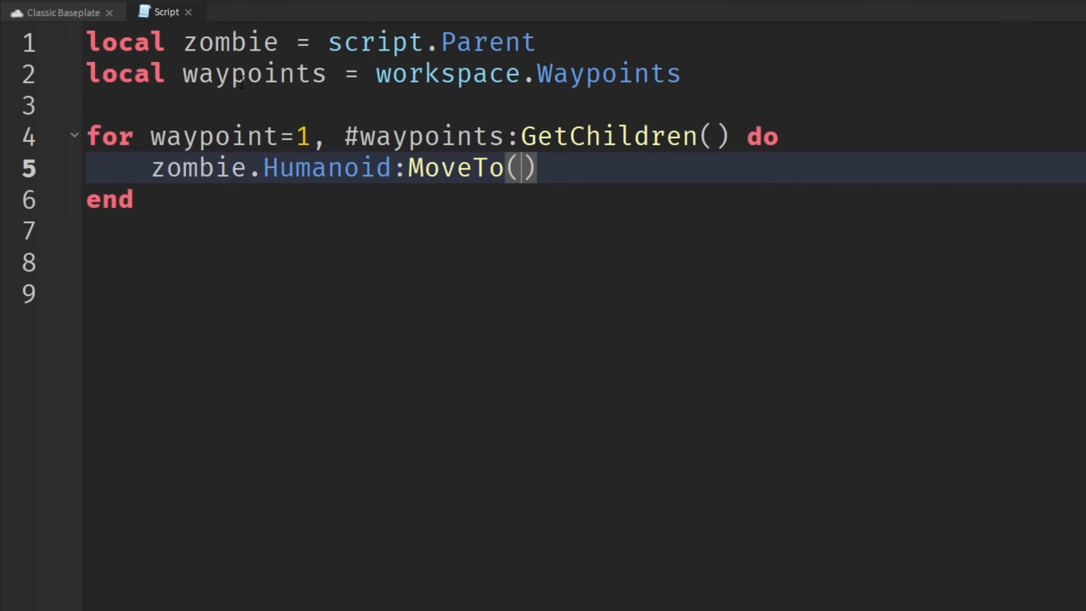
text(waypoints)
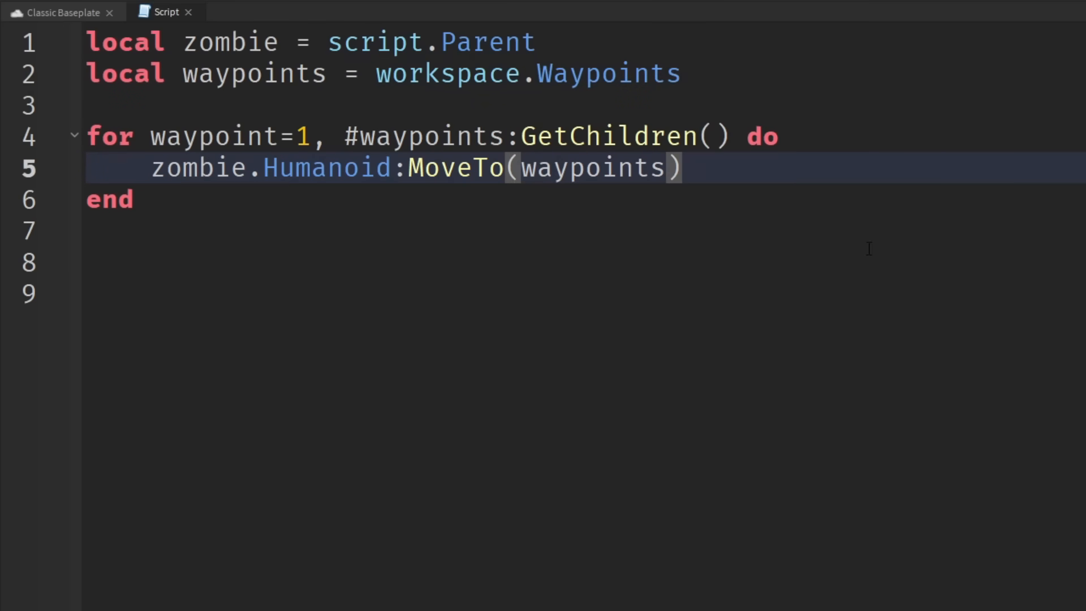
text([])
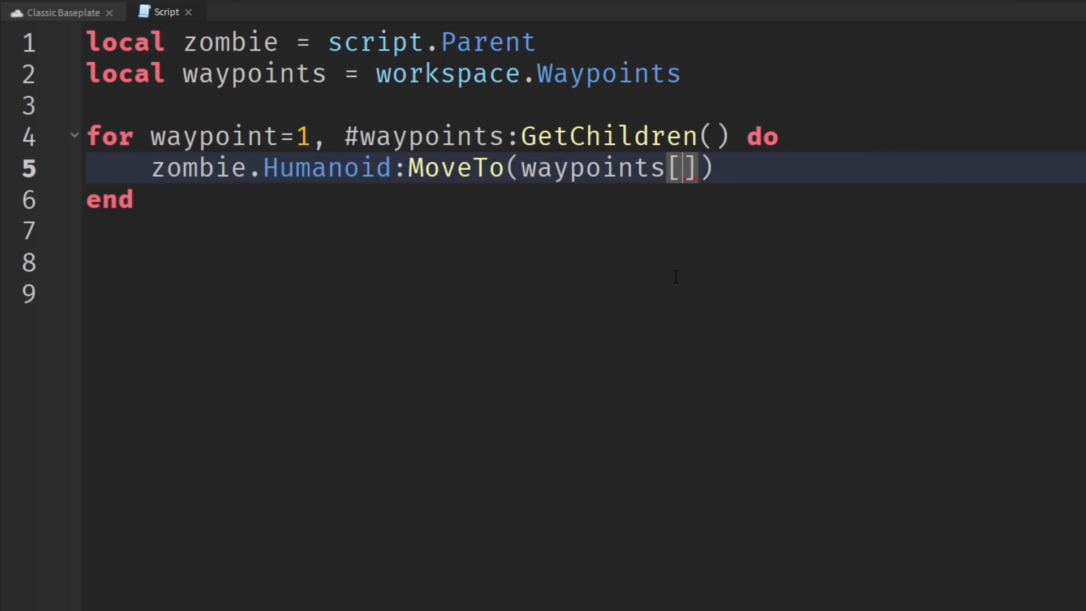
text(waypoint)
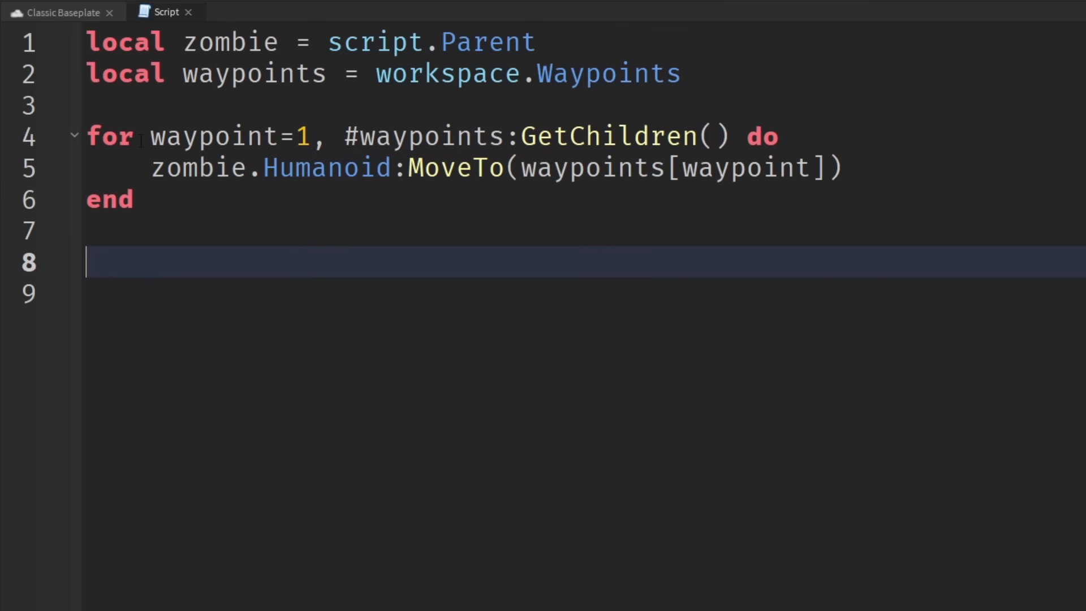
double_click(301, 137)
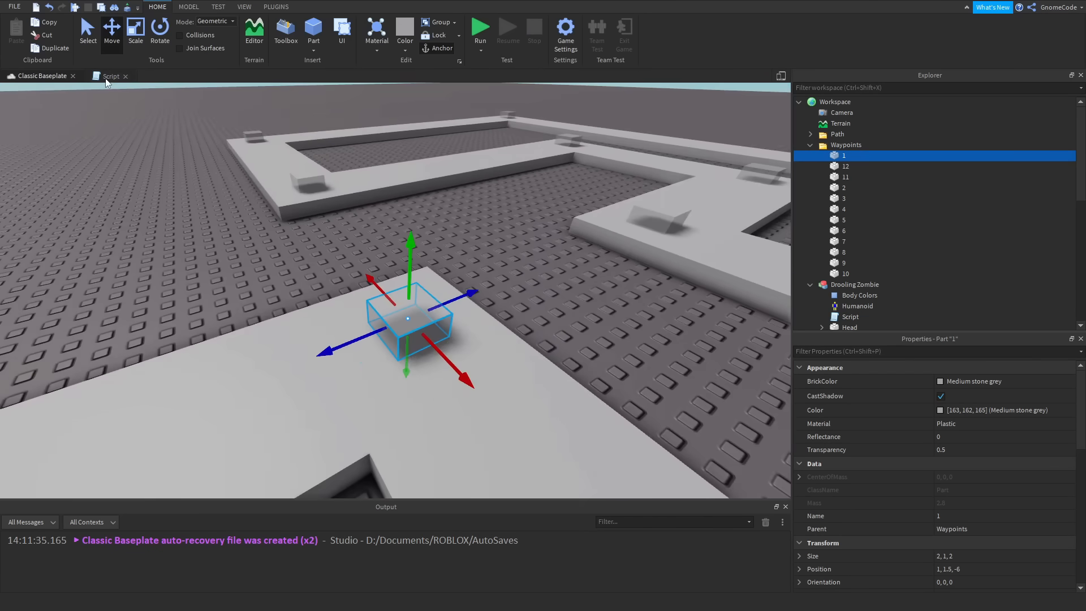
click(111, 76)
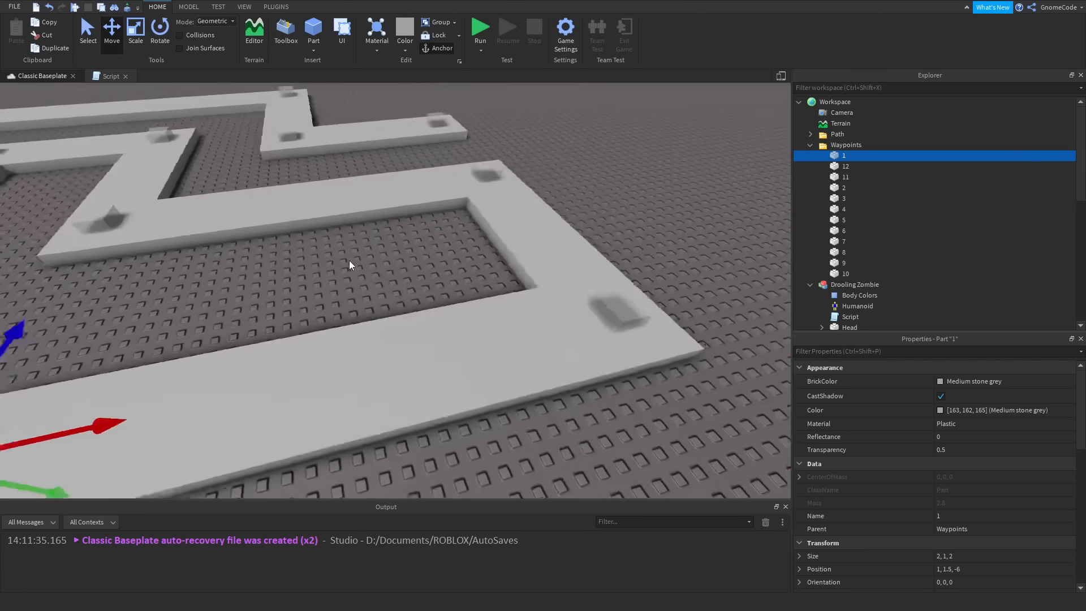
click(110, 76)
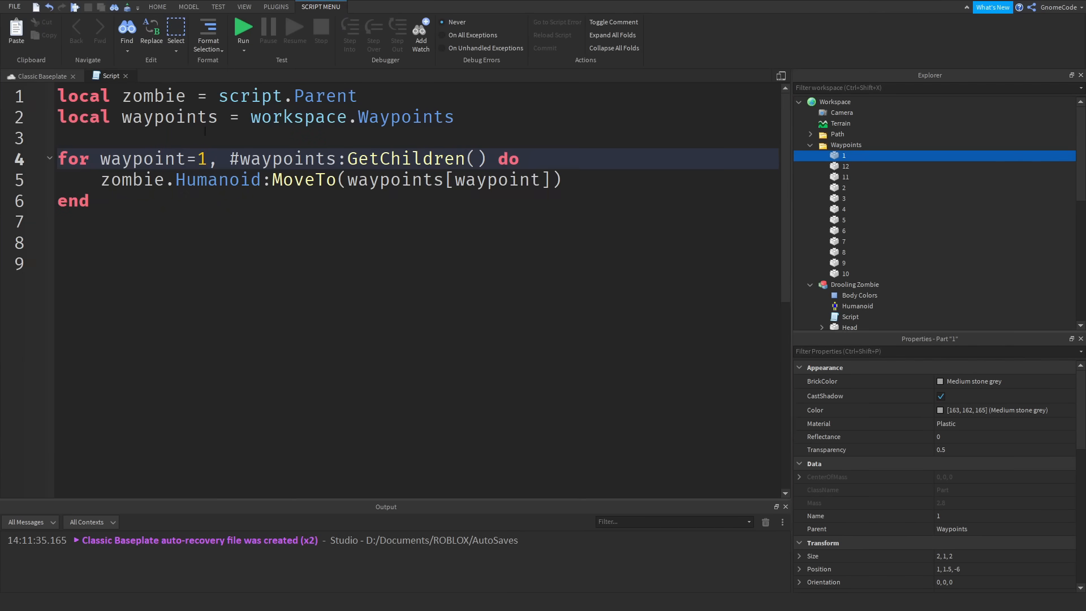
click(843, 166)
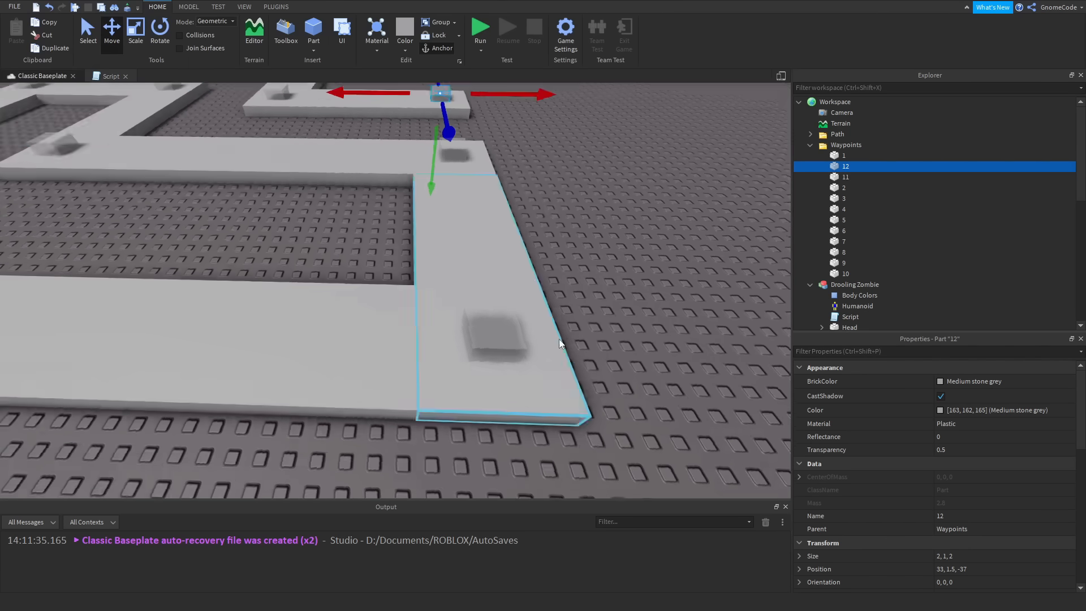
click(112, 76)
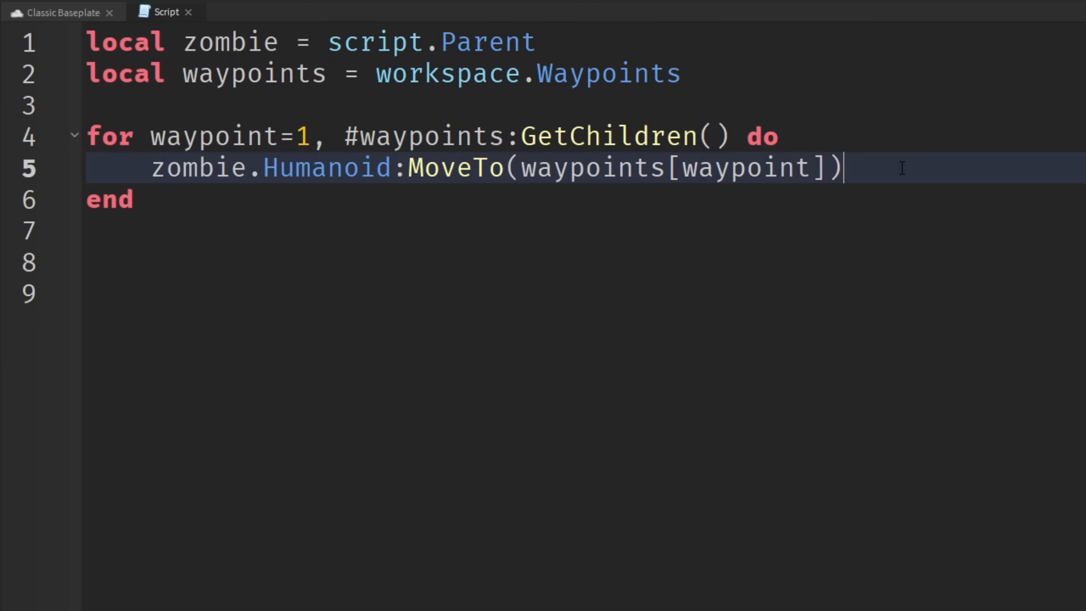
Add zombie.Humanoid.MoveToFinished:Wait() inside the loop and return to the 3D scene
text(zo)
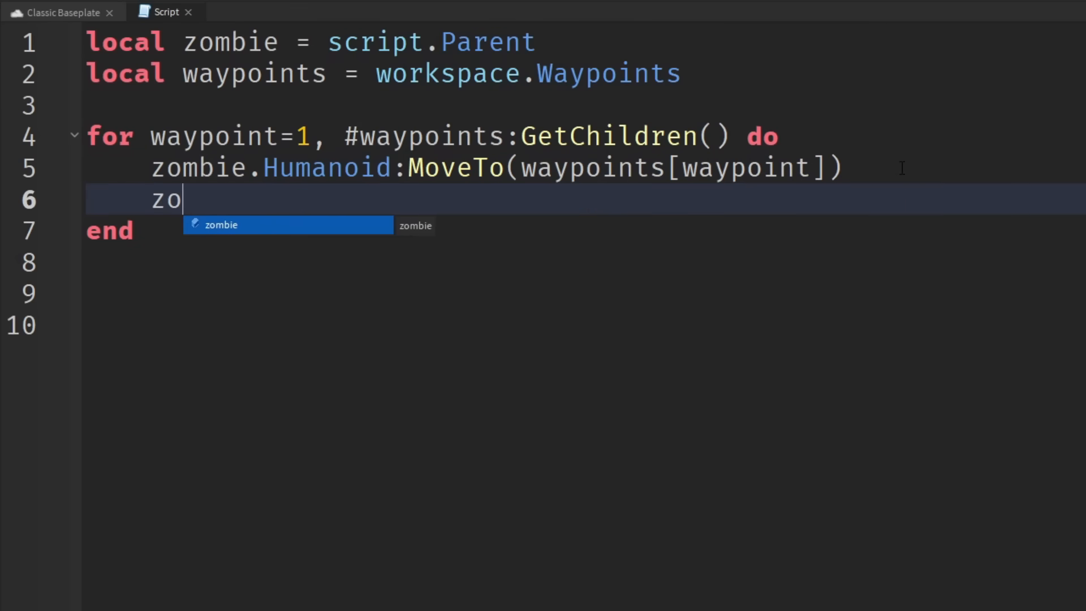
text(mbie.Hu)
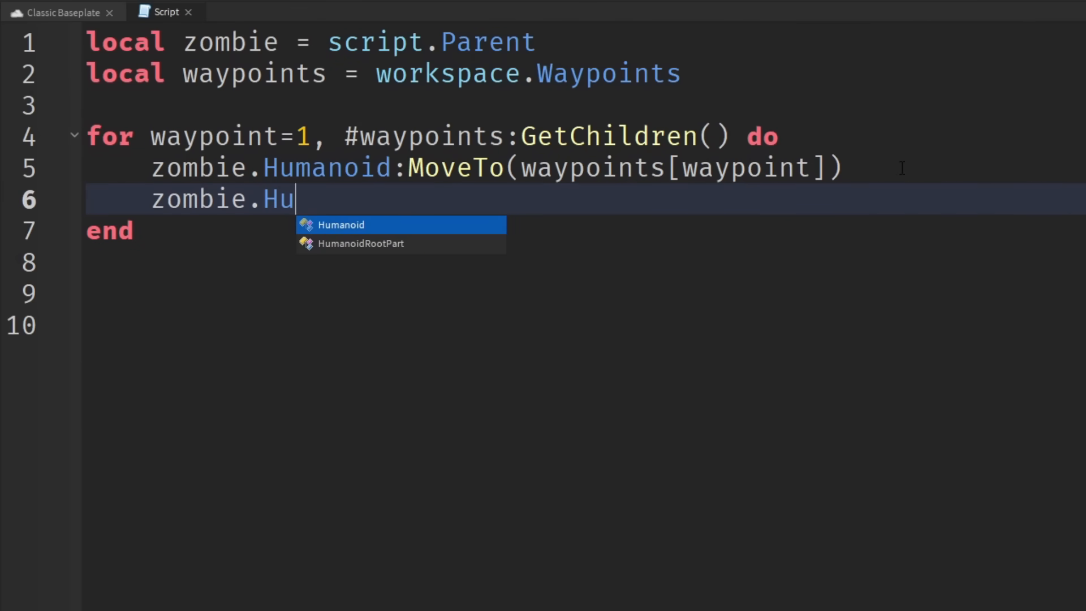
text(manoid.MoveToFinished)
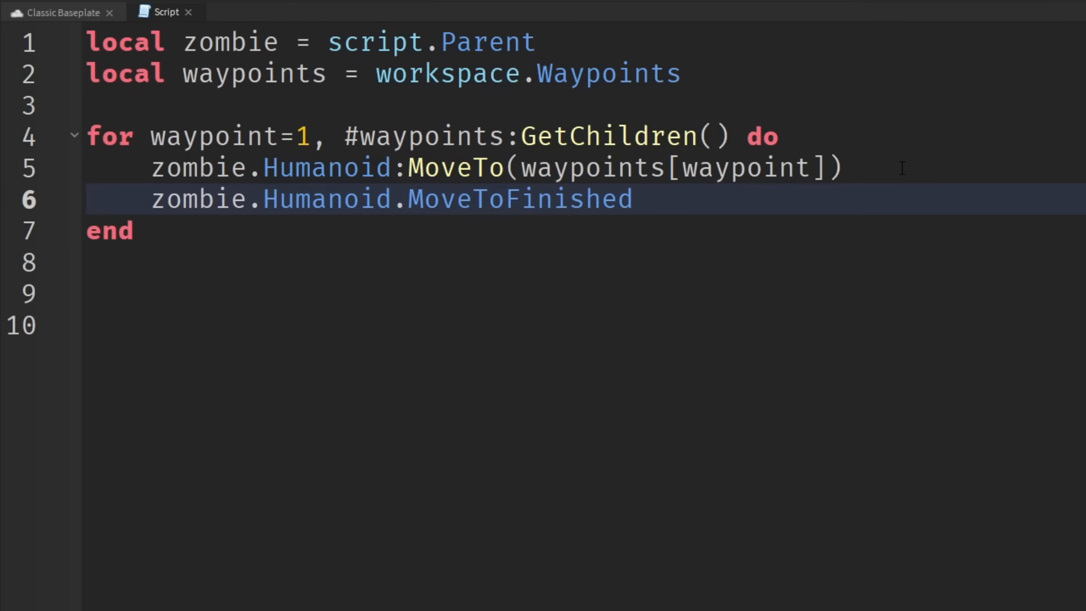
text(:W)
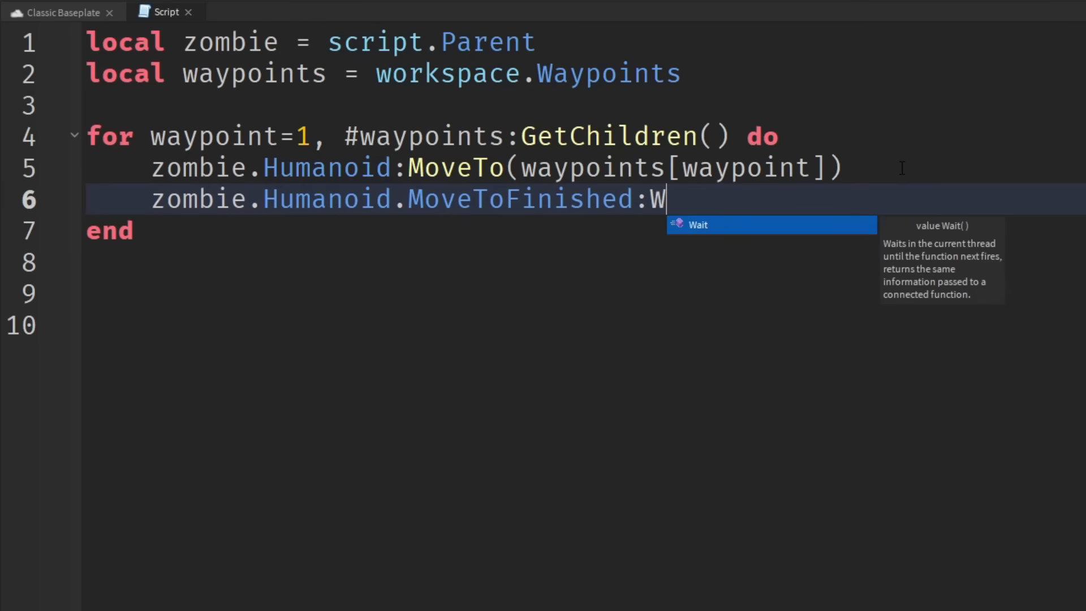
key(Tab)
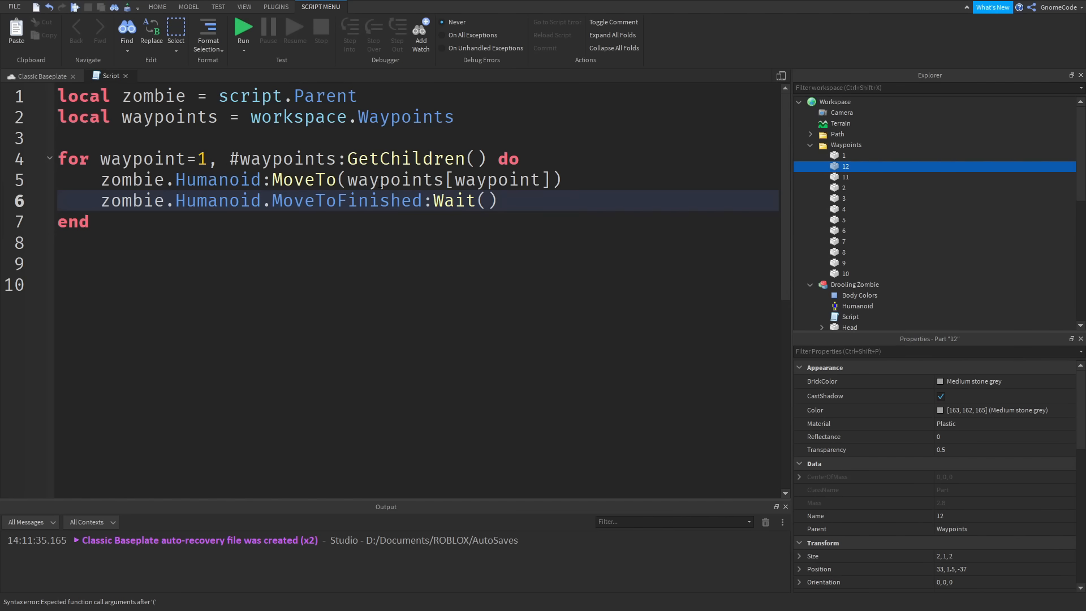
click(849, 317)
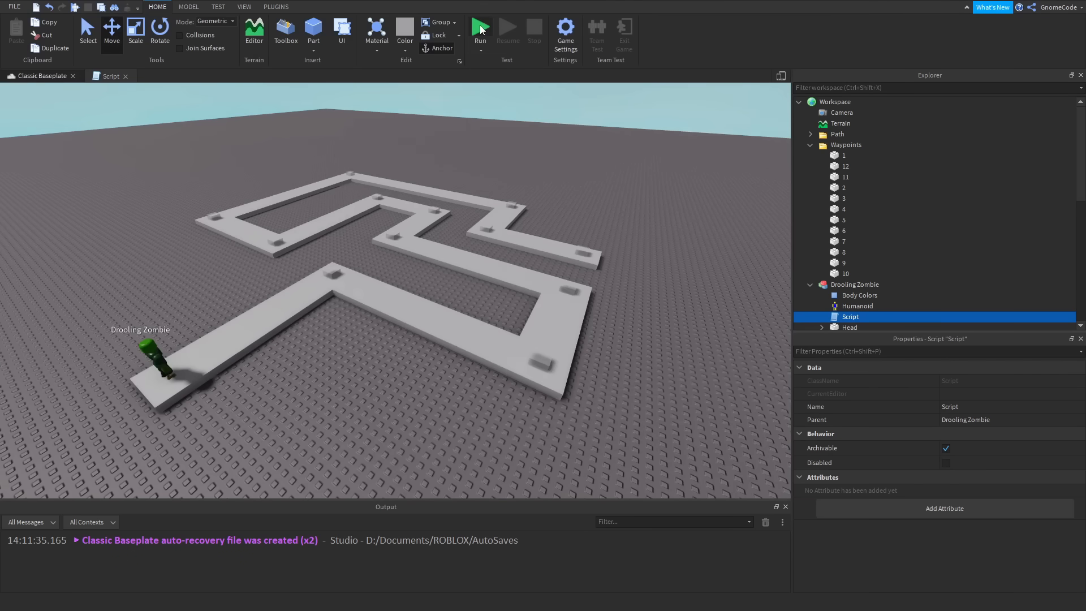
Run and stop a test revealing the Vector3 cast error on line 5, then begin appending .Pos to the move target
click(479, 27)
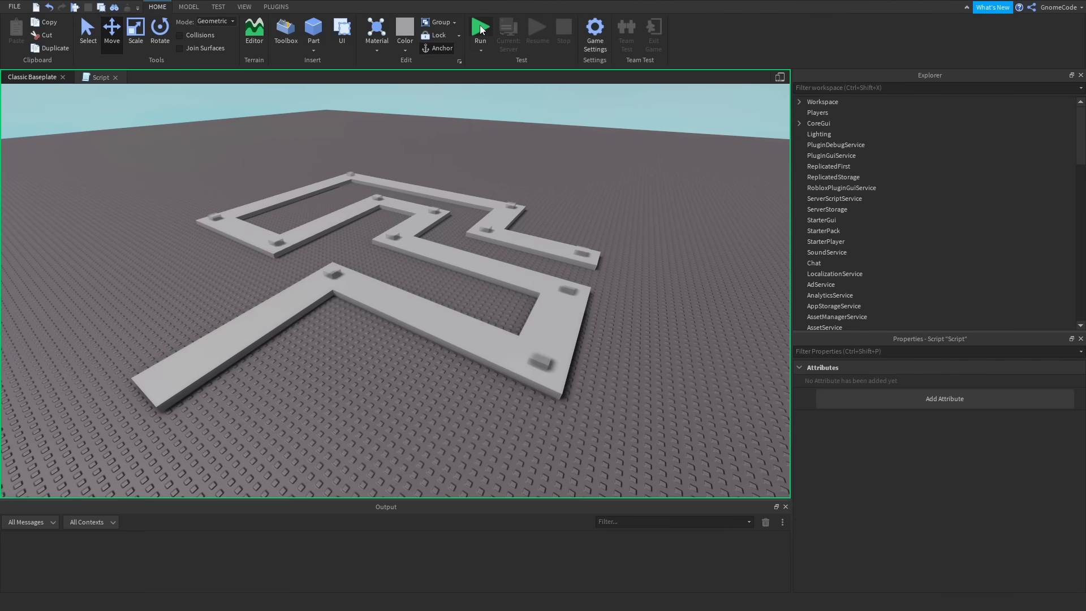
click(479, 27)
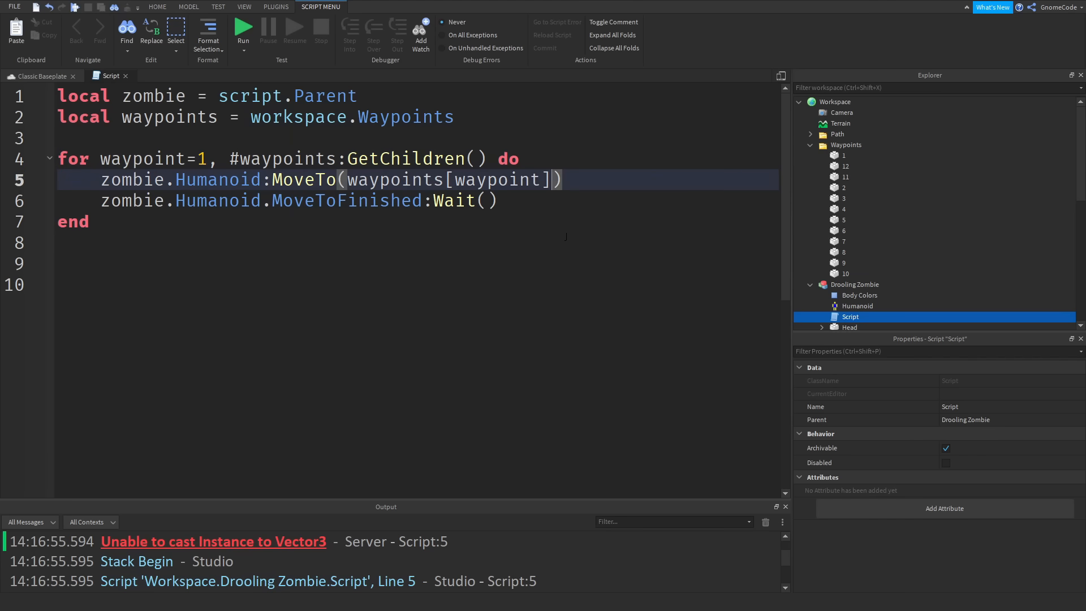
text(.Pos)
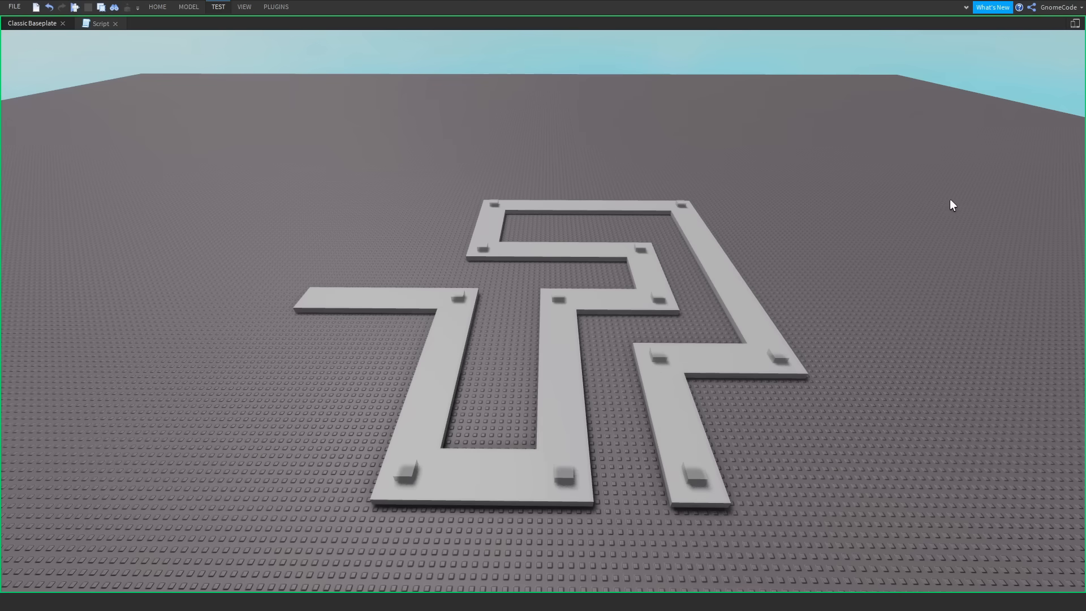
Run a test to watch the Drooling Zombie start walking the winding path
click(75, 7)
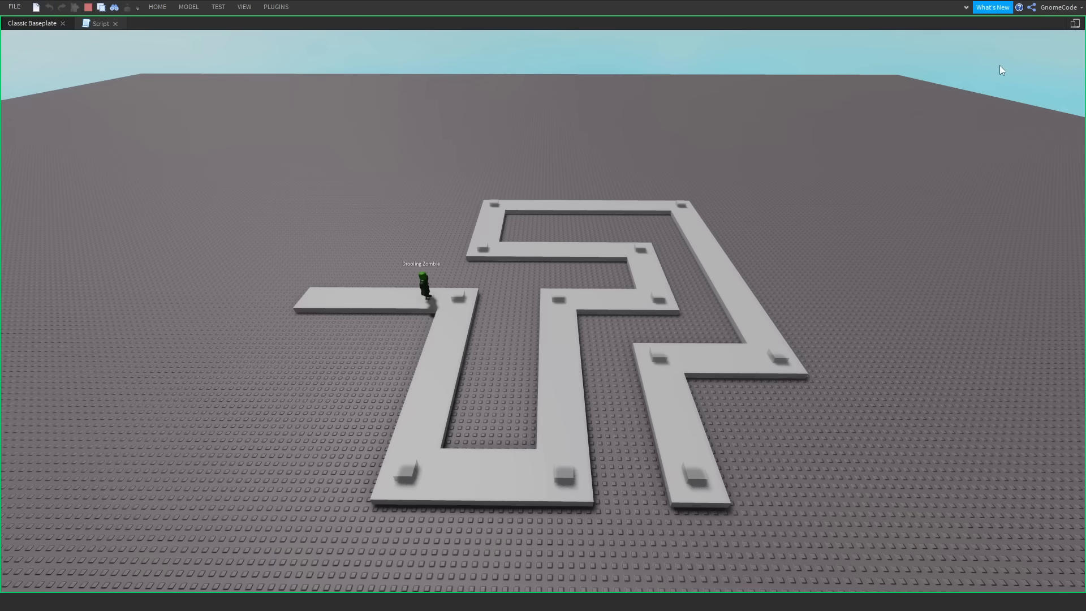